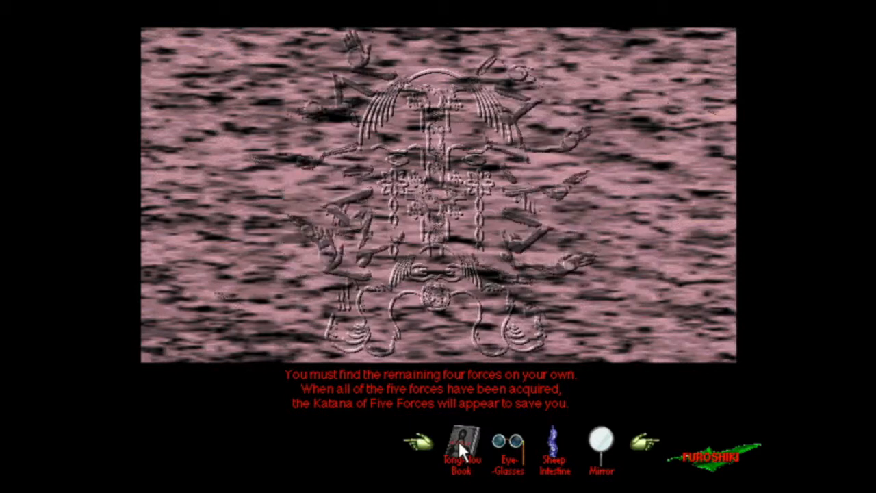
Step: Open the Tong-Nou Book from the inventory bar to its contents page
left_click(460, 445)
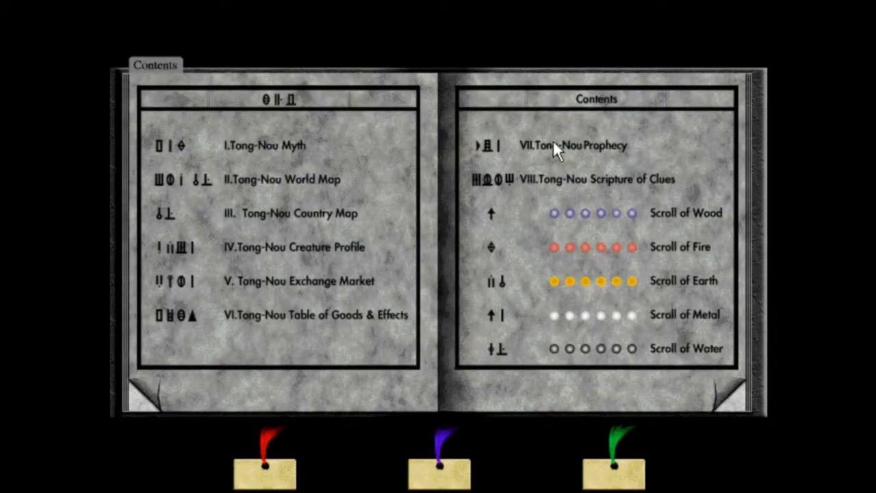
Step: Open chapter VII, Tong-Nou Prophecy, showing the five-forces souls and Magatama diagram
left_click(573, 144)
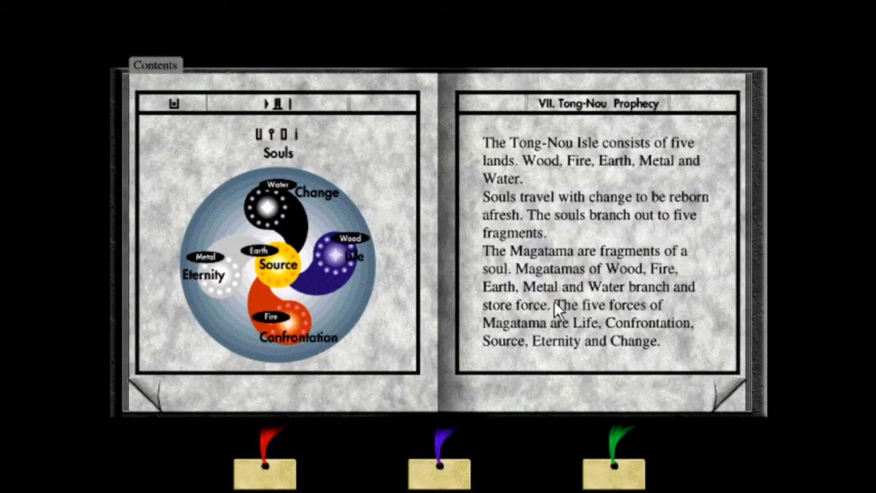
mouse_move(342, 271)
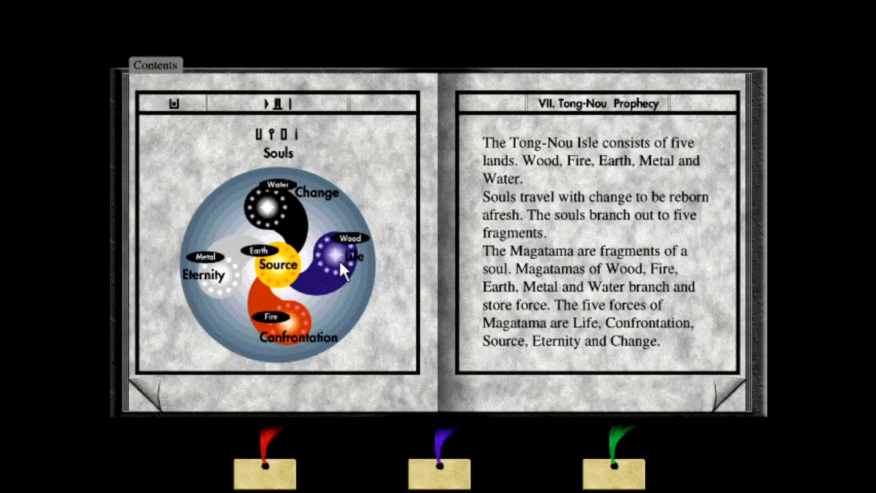
mouse_move(438, 322)
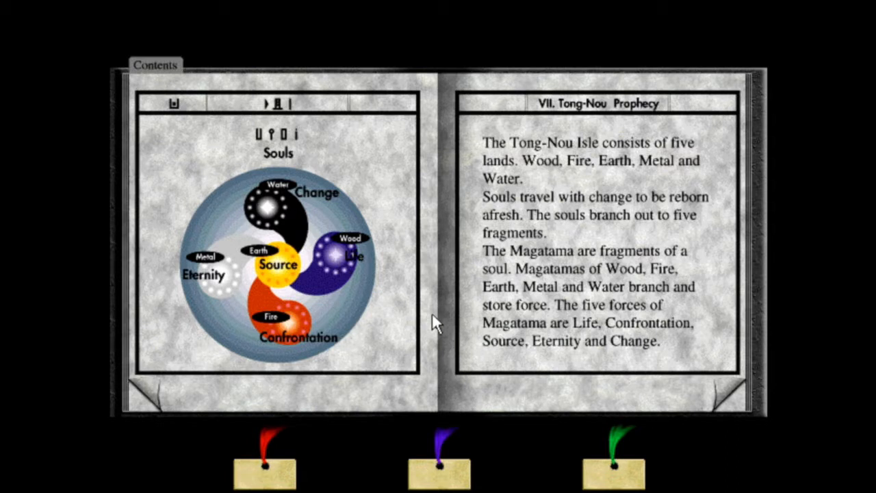
mouse_move(264, 213)
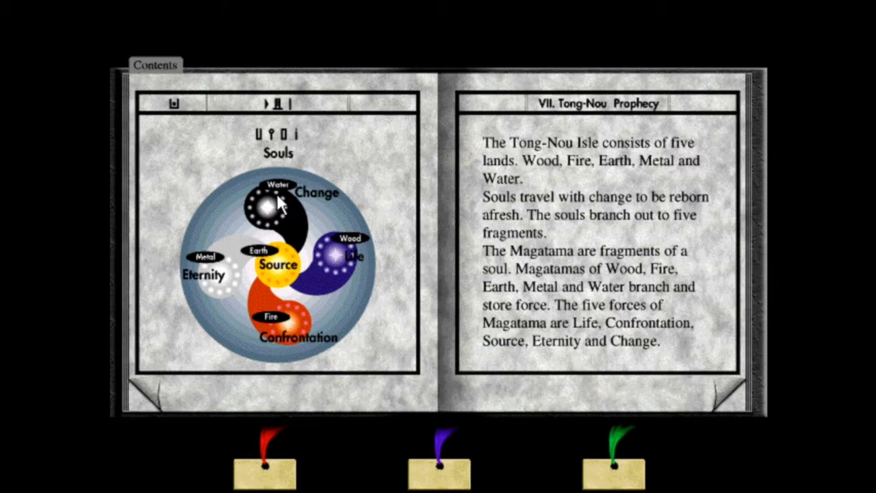
mouse_move(331, 269)
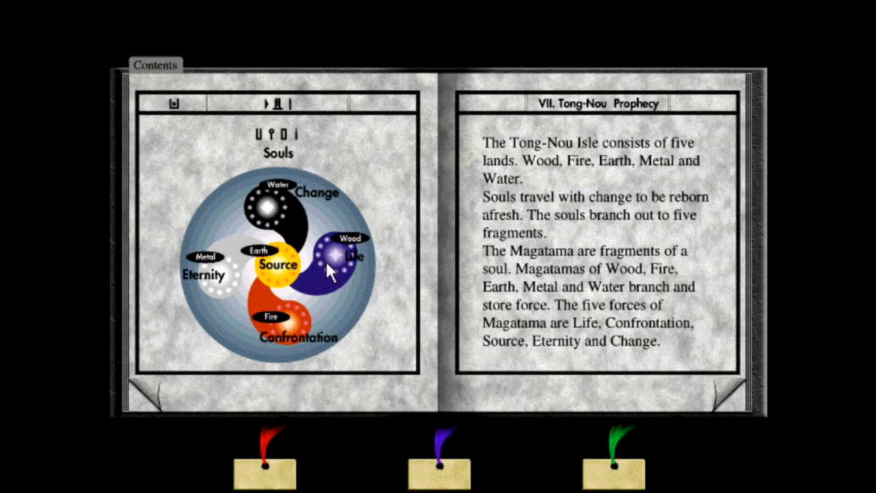
mouse_move(332, 291)
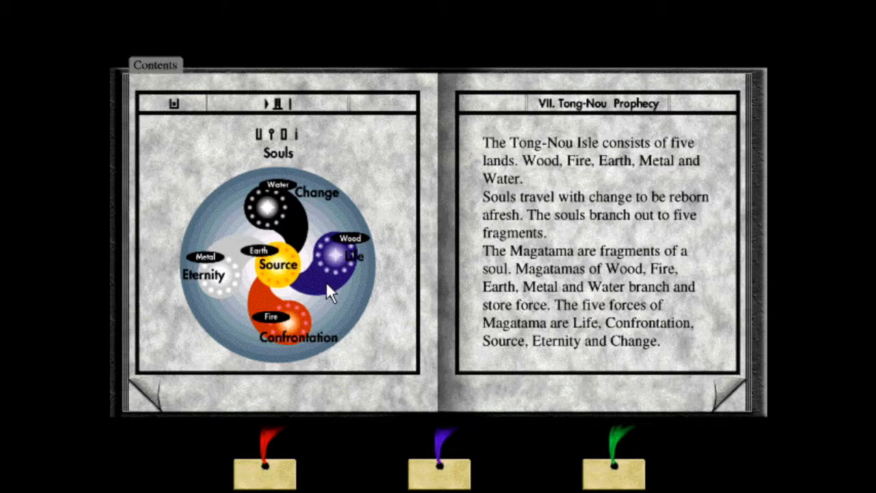
mouse_move(284, 332)
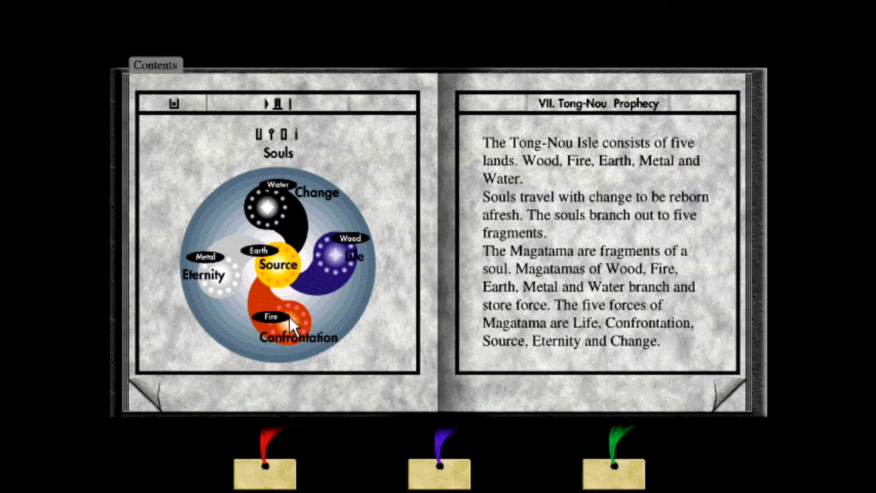
mouse_move(236, 291)
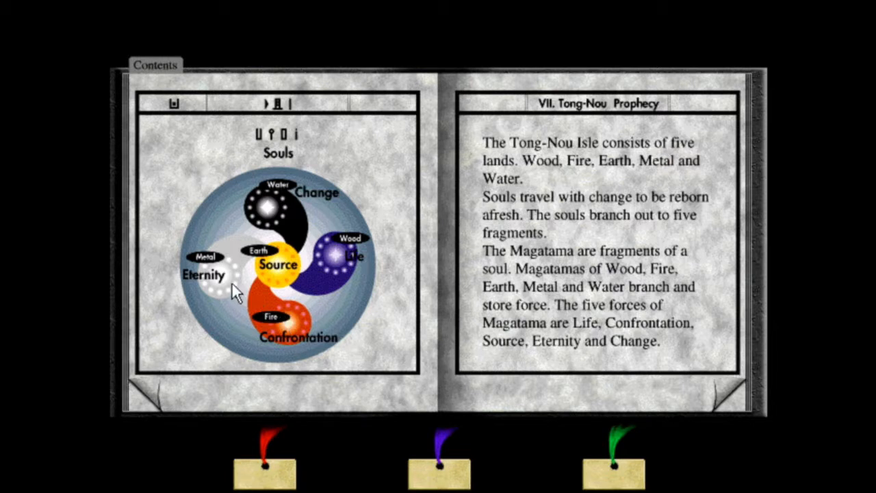
mouse_move(281, 285)
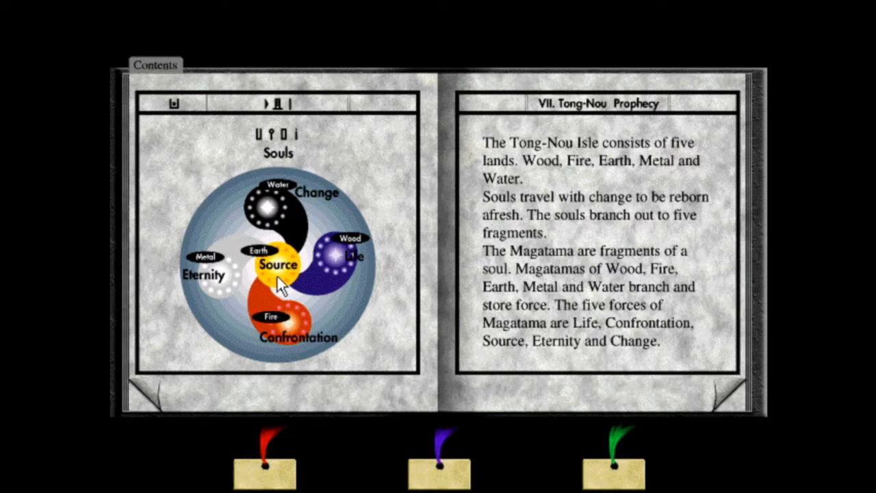
mouse_move(284, 284)
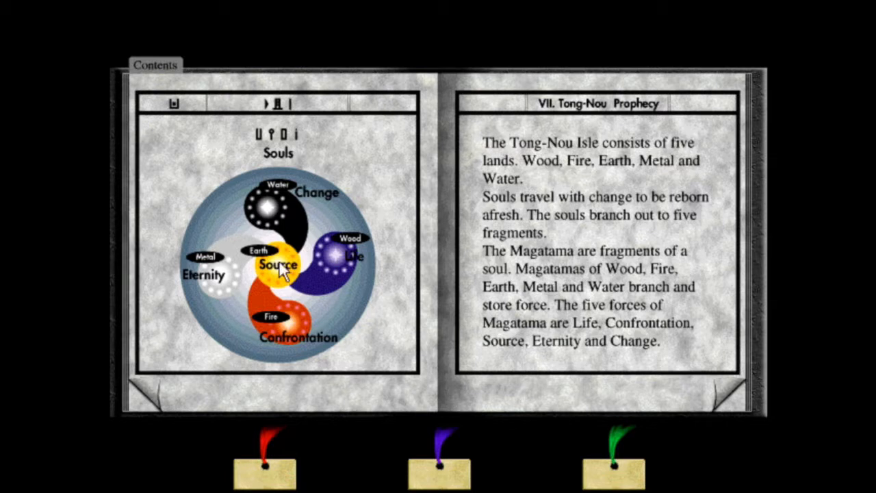
mouse_move(305, 271)
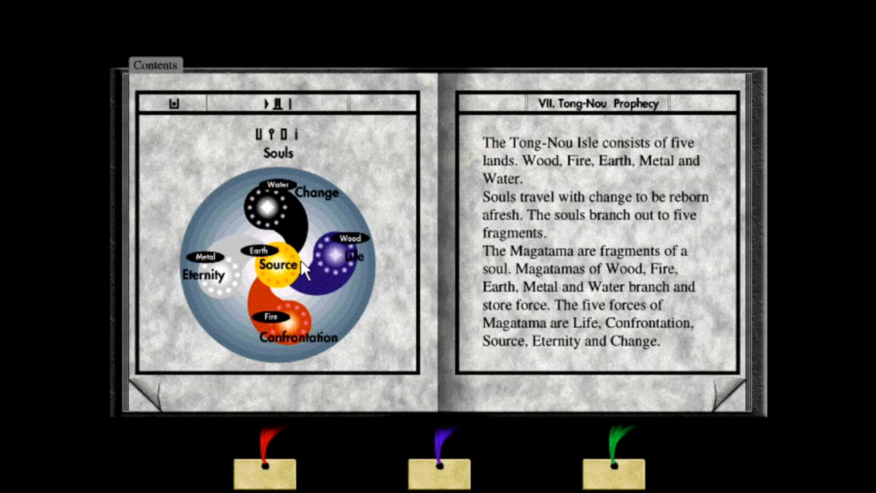
mouse_move(311, 317)
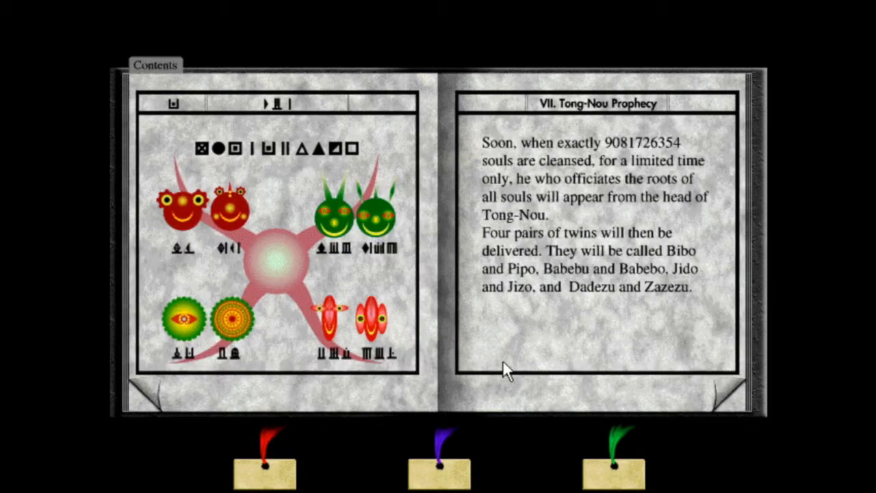
mouse_move(263, 271)
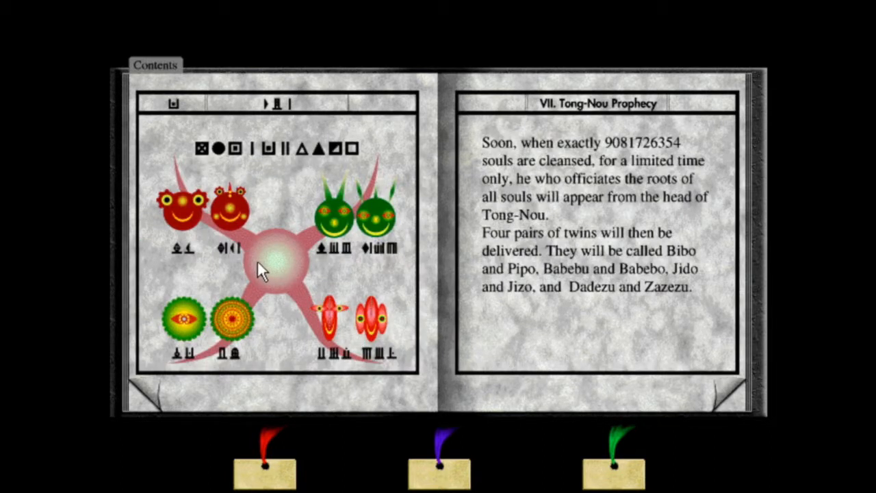
mouse_move(202, 297)
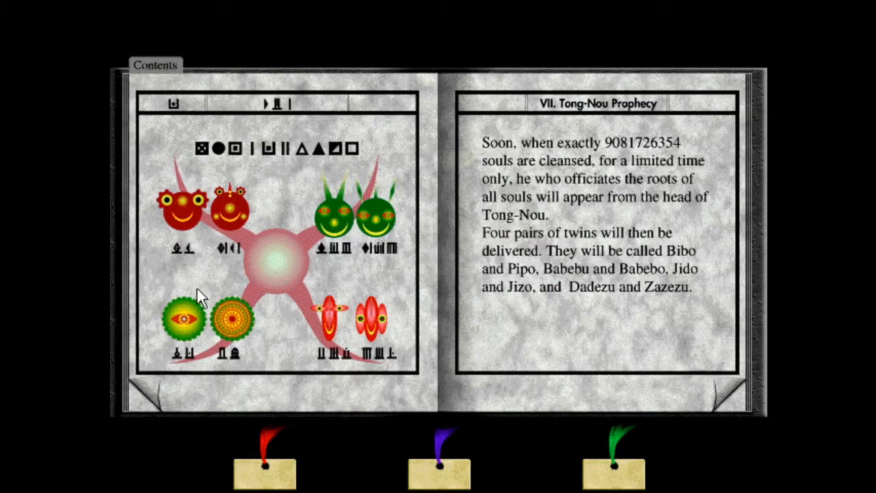
mouse_move(304, 258)
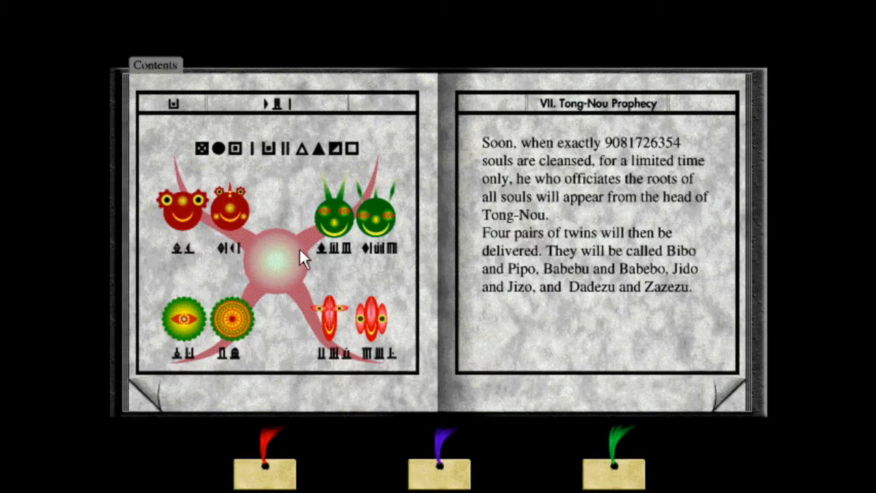
mouse_move(305, 263)
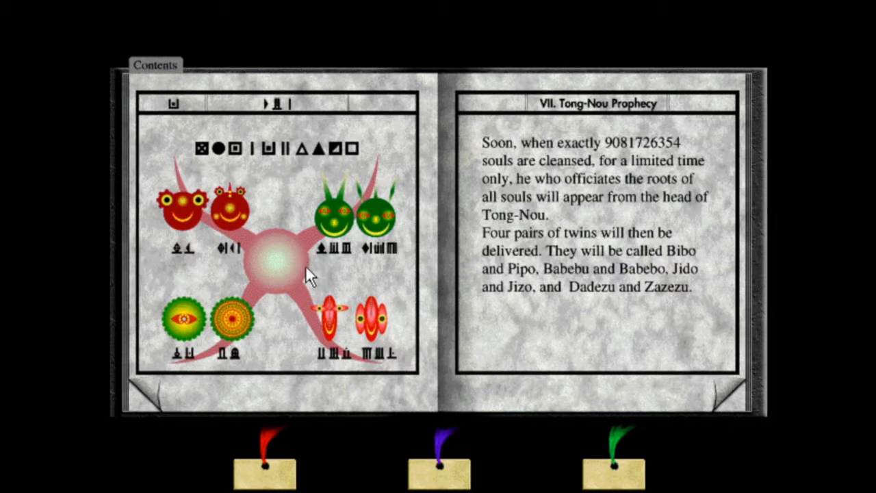
mouse_move(304, 276)
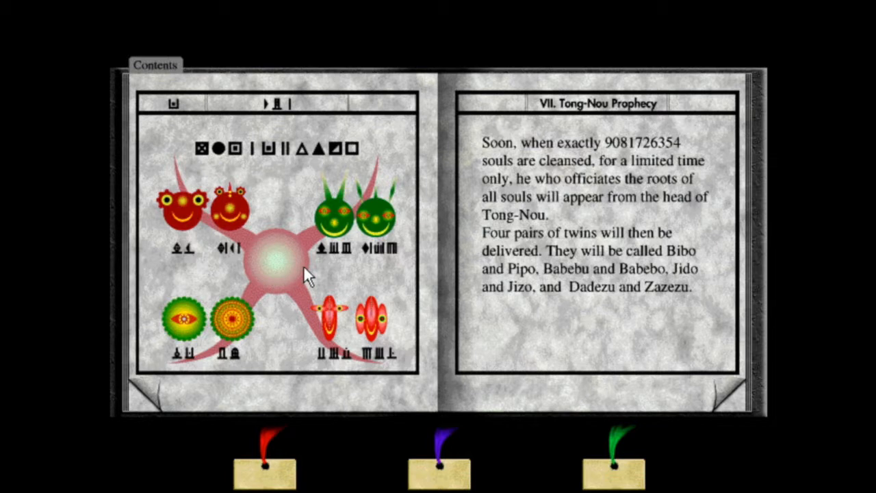
mouse_move(457, 170)
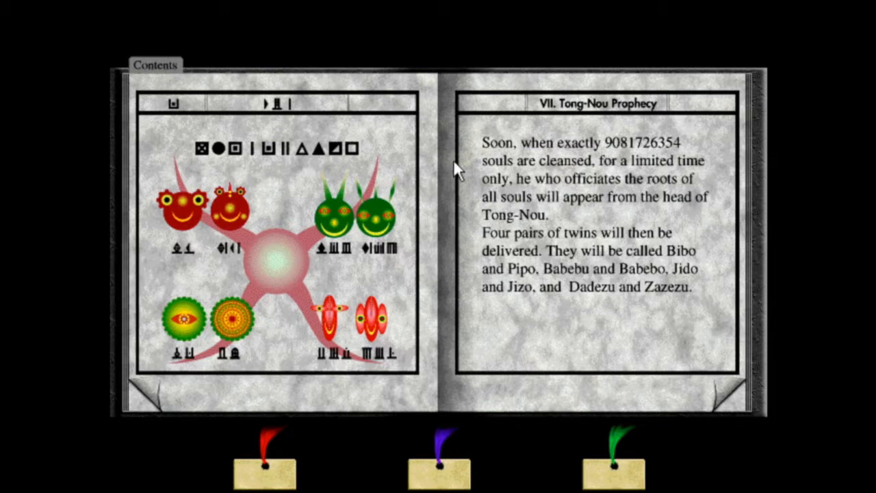
mouse_move(498, 296)
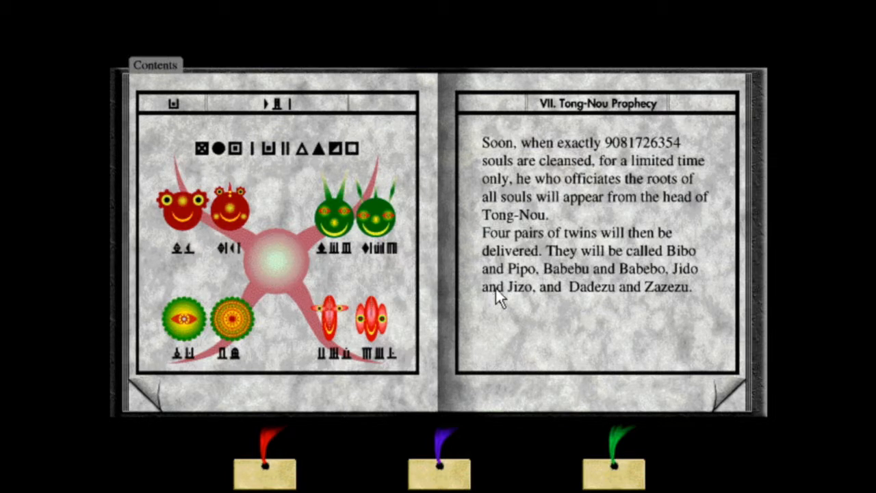
mouse_move(565, 301)
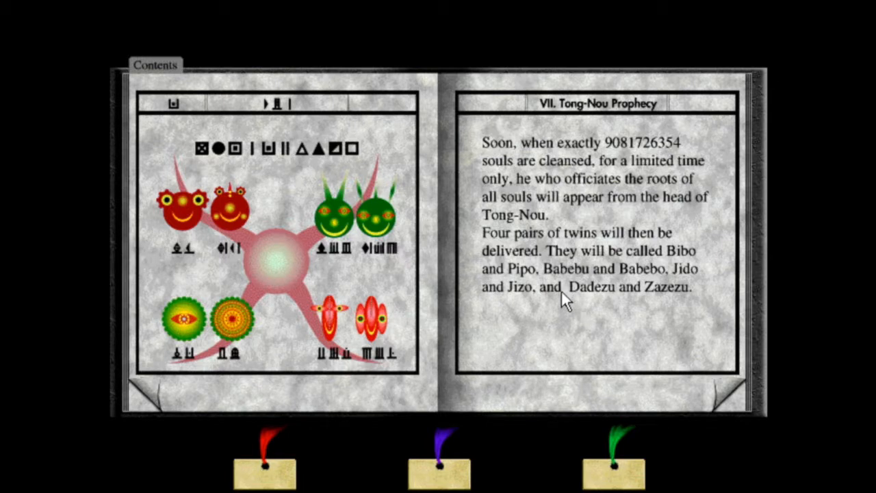
mouse_move(601, 147)
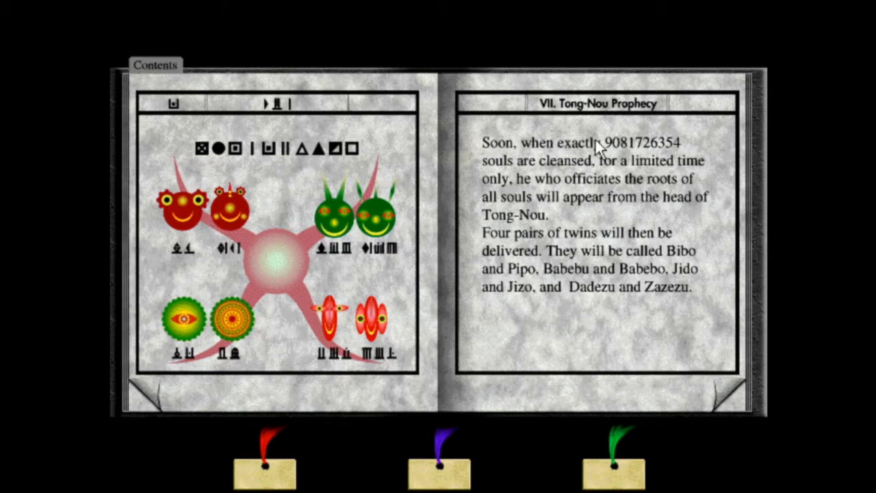
mouse_move(558, 161)
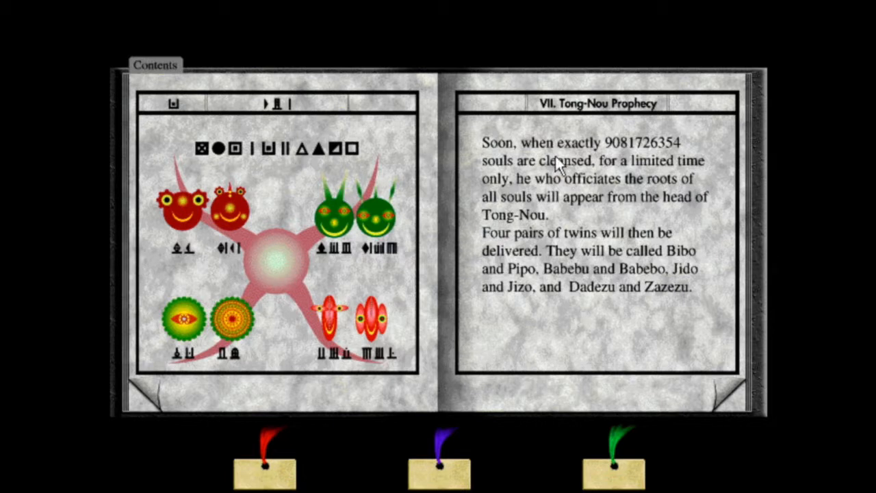
mouse_move(606, 169)
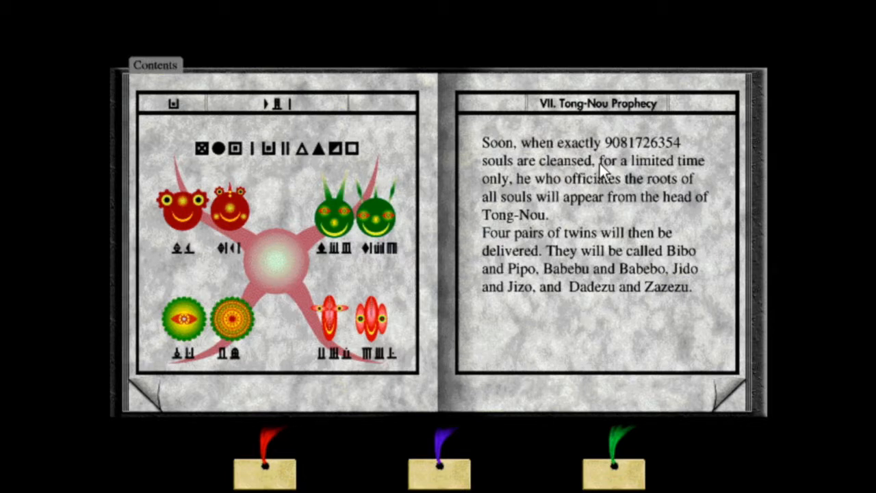
mouse_move(611, 165)
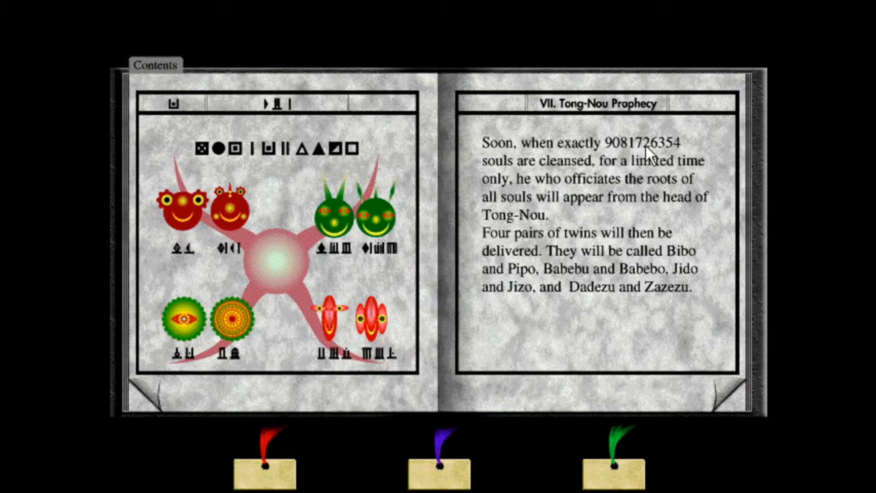
mouse_move(664, 154)
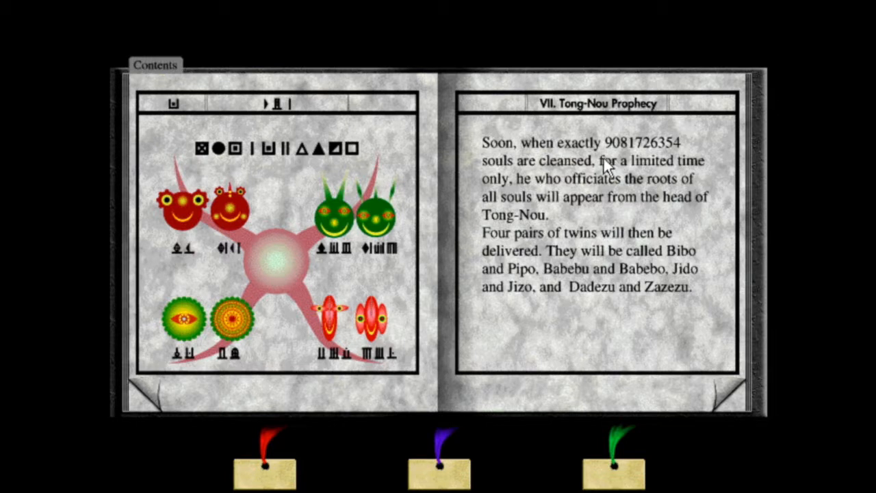
mouse_move(684, 298)
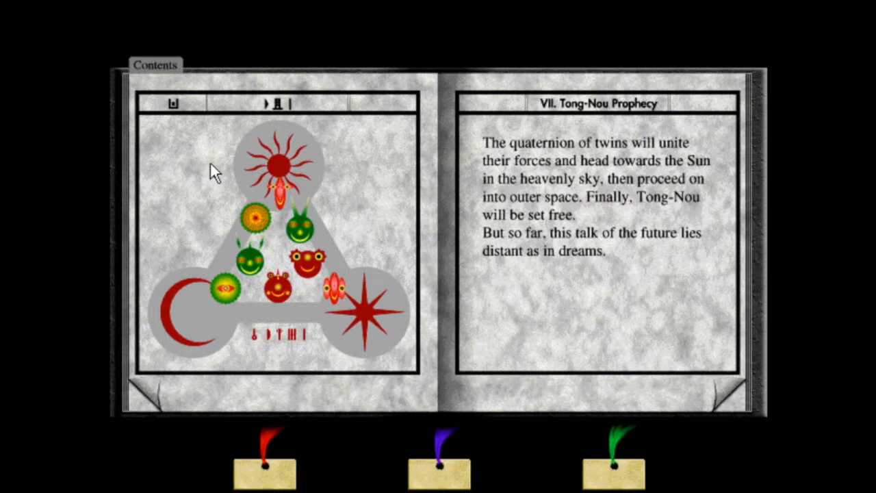
mouse_move(236, 360)
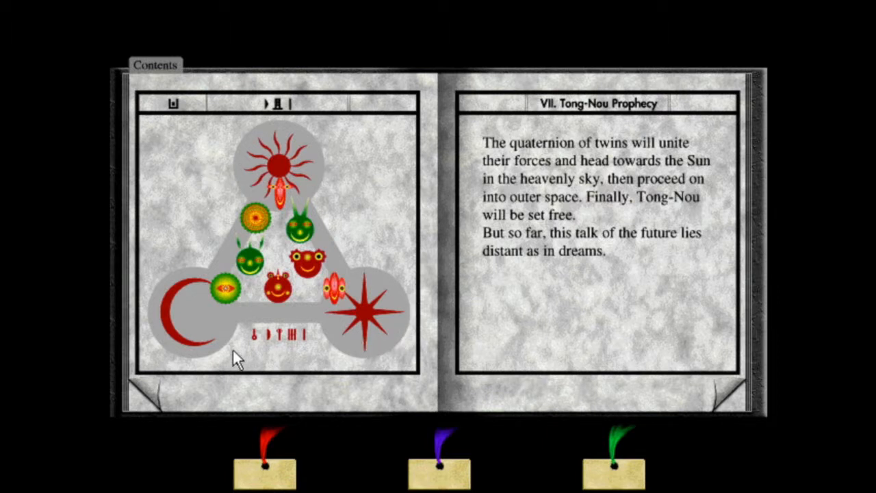
mouse_move(414, 326)
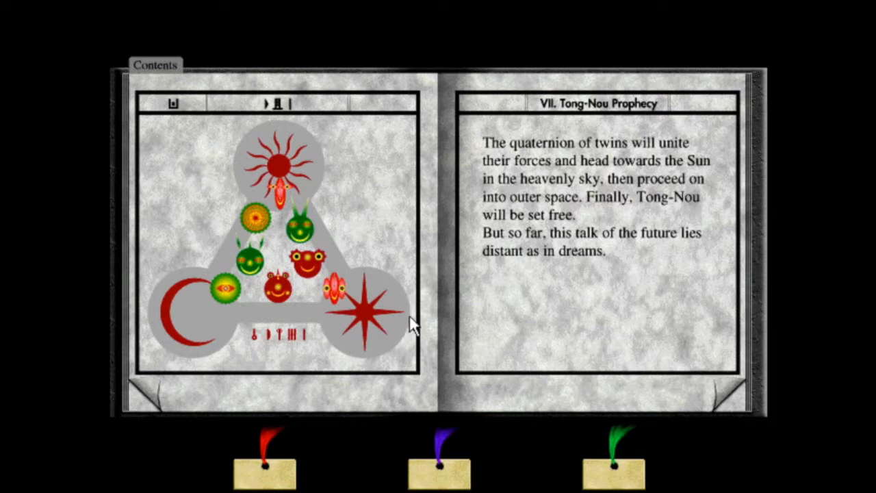
mouse_move(424, 315)
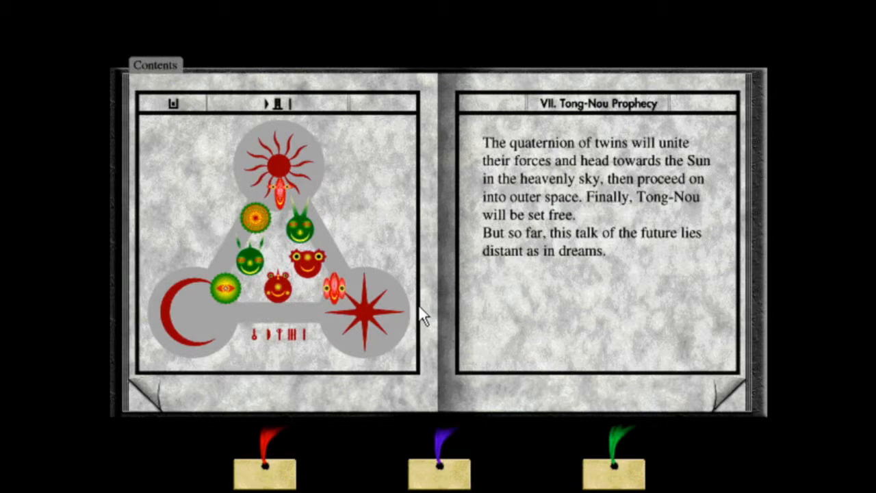
mouse_move(322, 305)
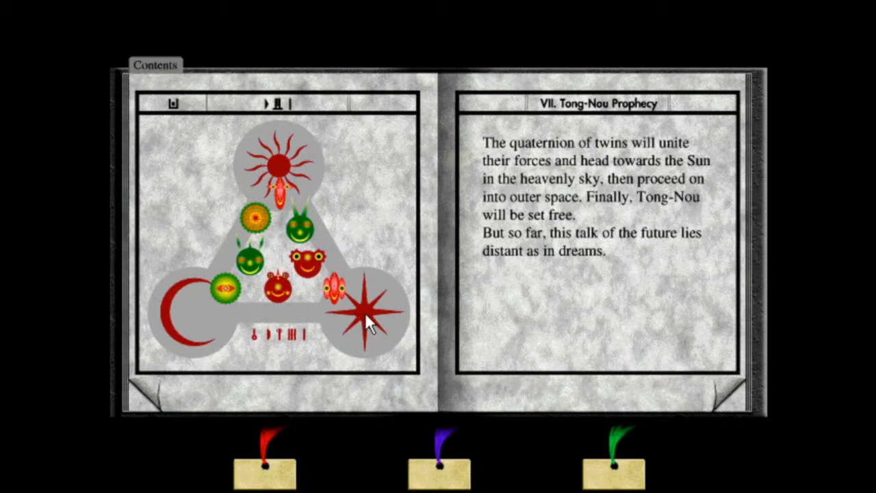
mouse_move(391, 327)
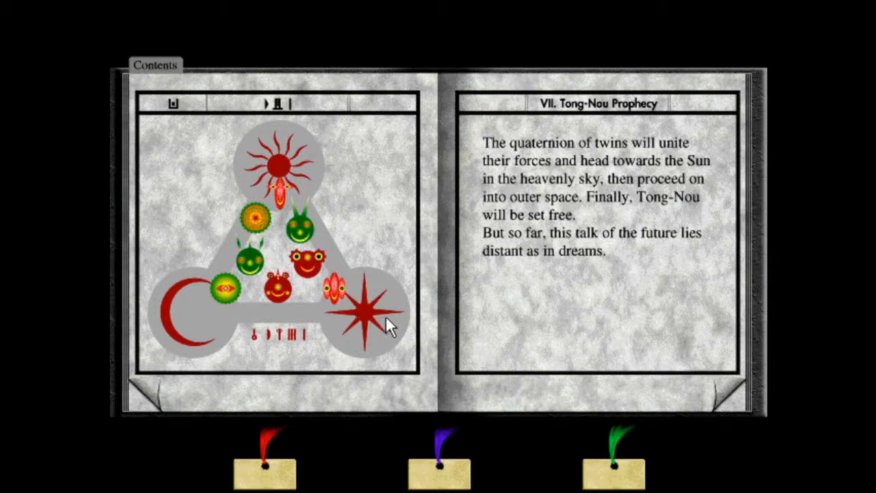
mouse_move(391, 327)
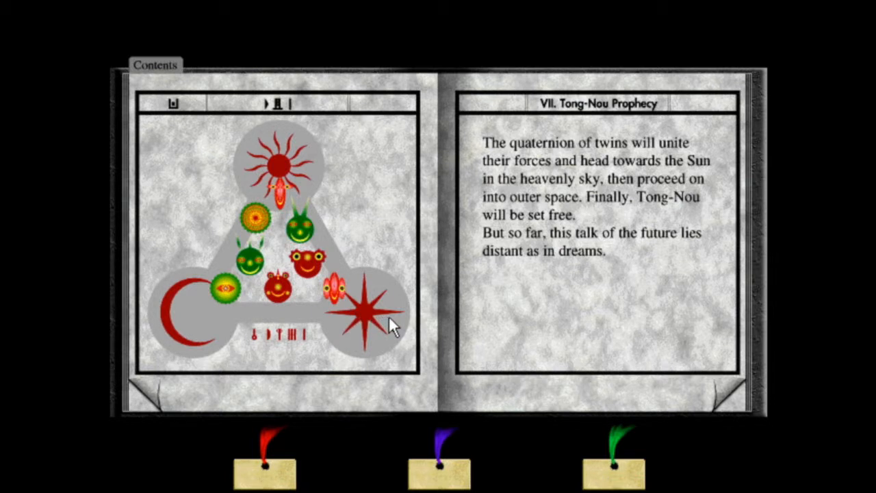
mouse_move(688, 377)
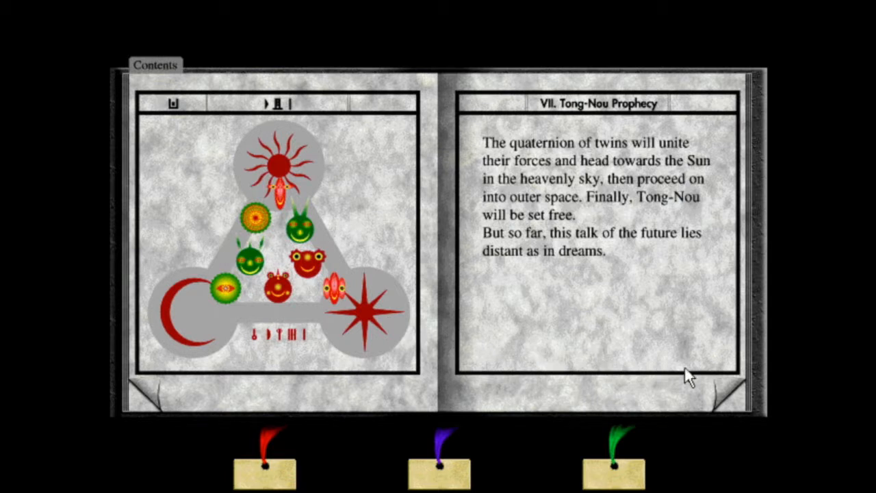
mouse_move(505, 315)
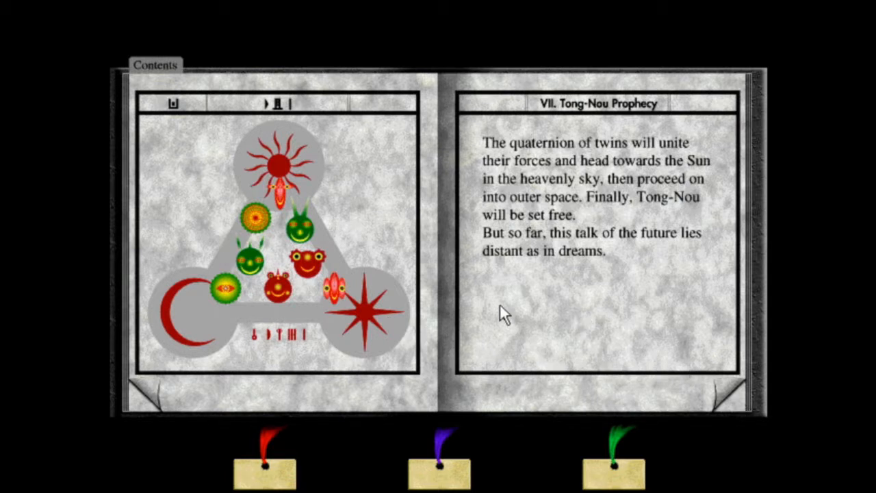
mouse_move(626, 346)
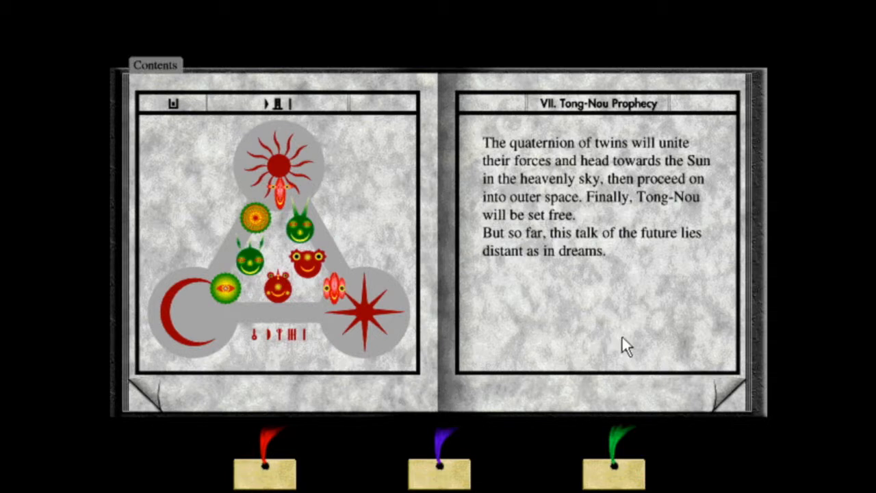
mouse_move(718, 395)
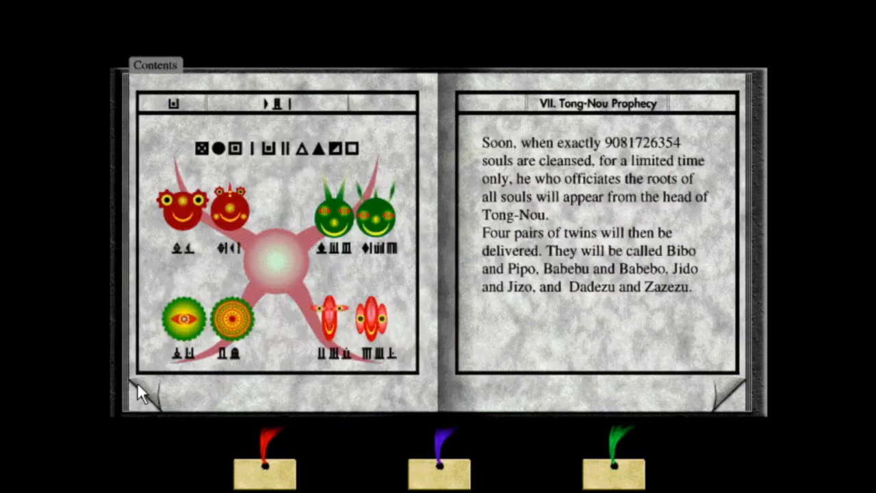
mouse_move(439, 367)
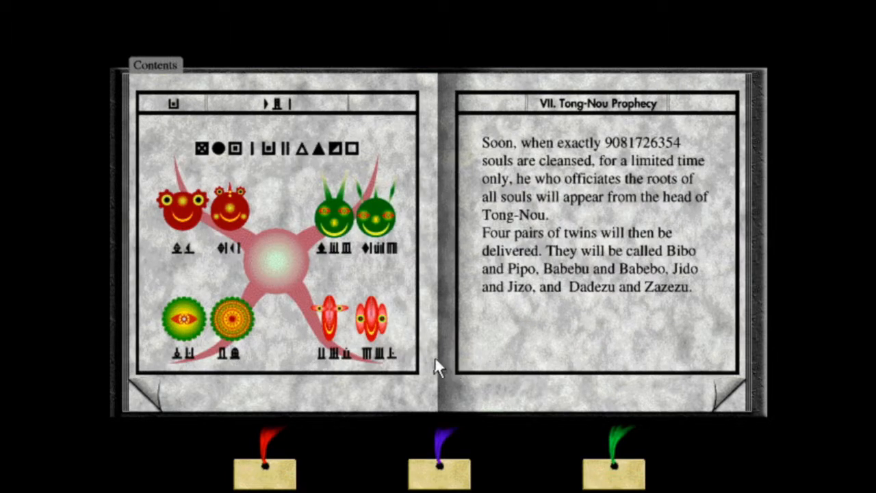
mouse_move(383, 362)
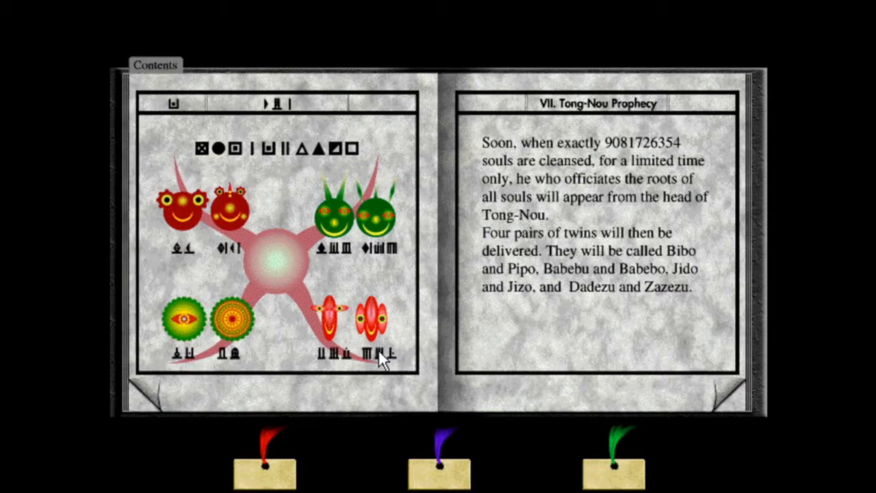
mouse_move(455, 343)
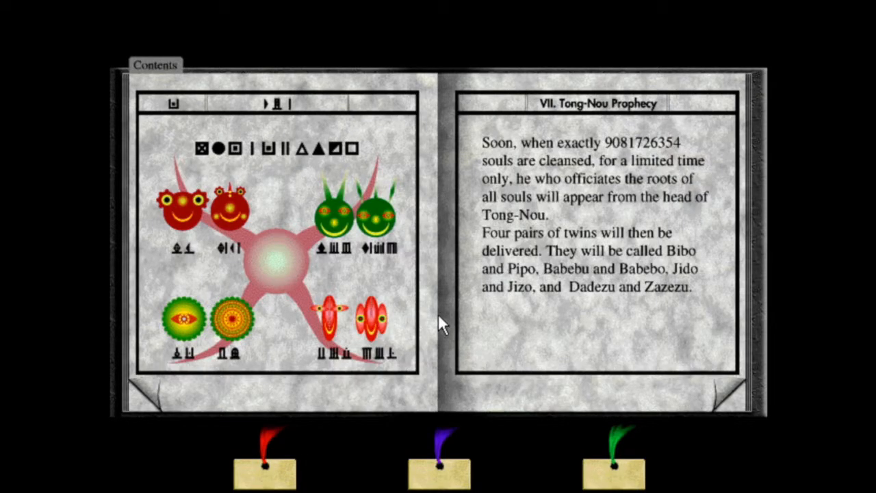
mouse_move(438, 342)
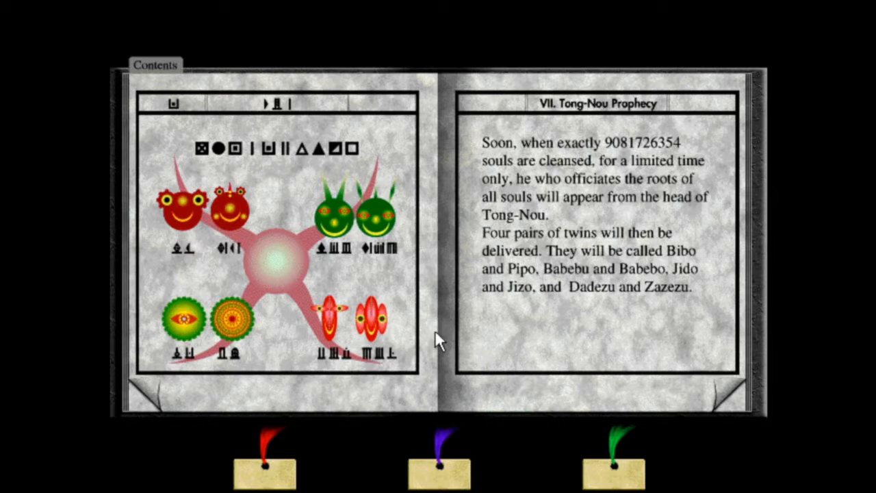
mouse_move(440, 349)
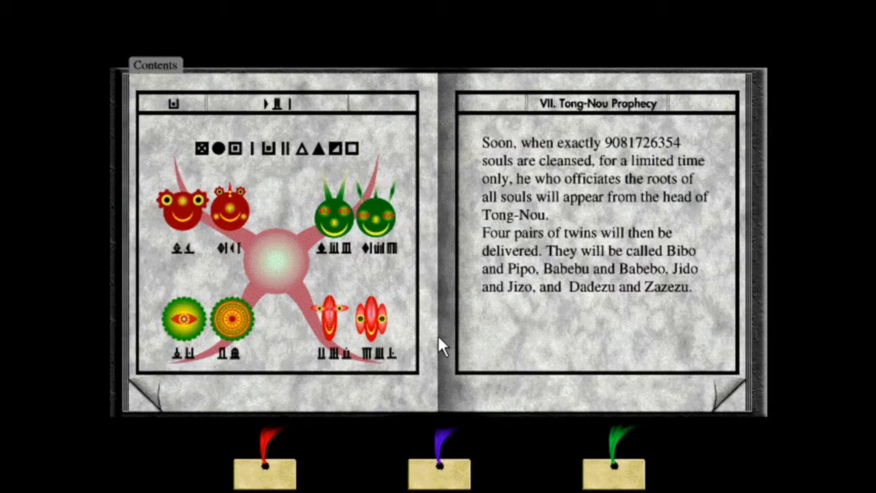
mouse_move(450, 333)
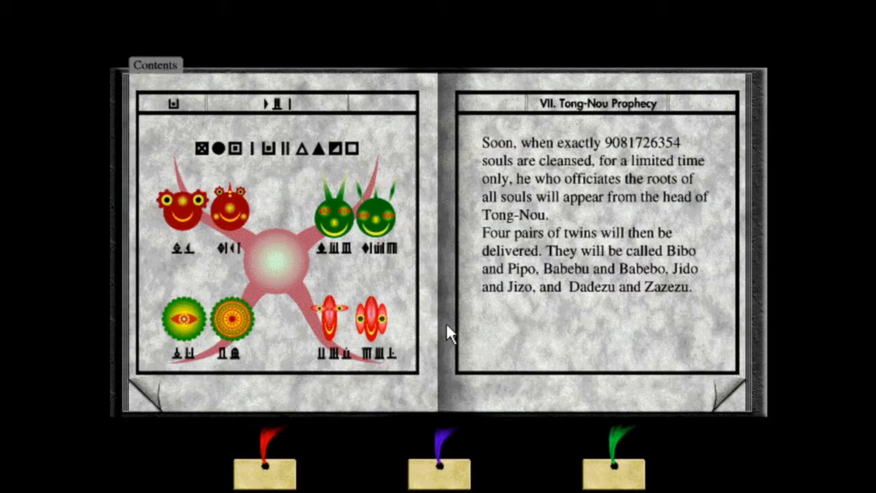
mouse_move(455, 323)
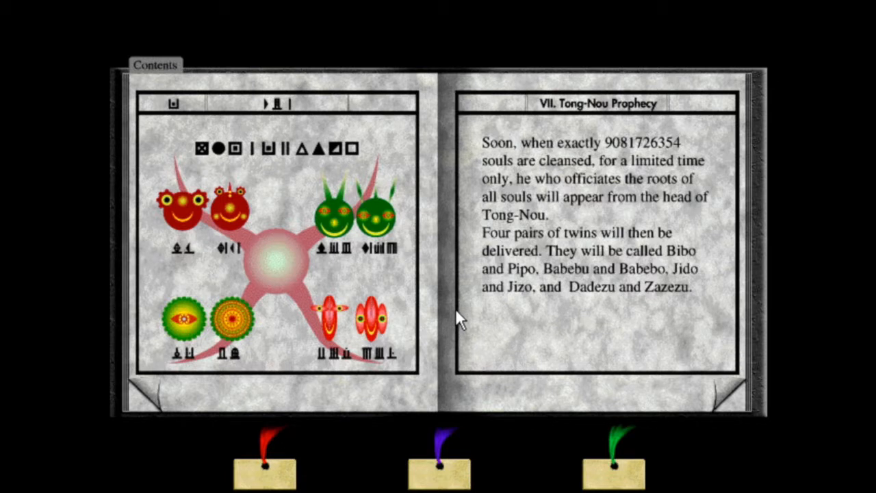
mouse_move(696, 388)
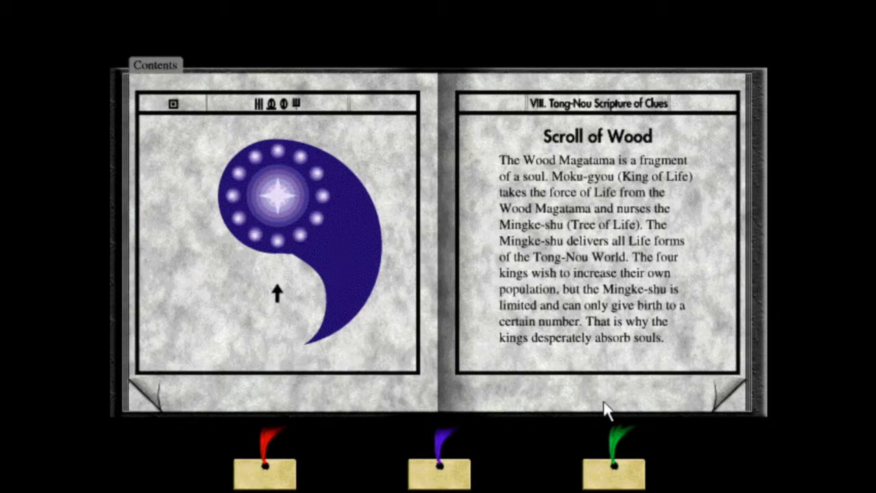
Step: Turn the Scripture of Clues forward to chapter VIII, the Scroll of Wood
left_click(174, 103)
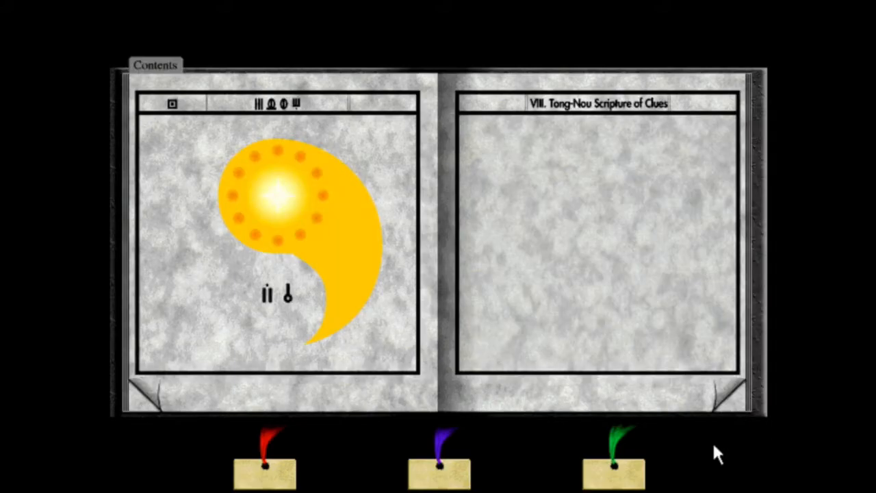
mouse_move(399, 159)
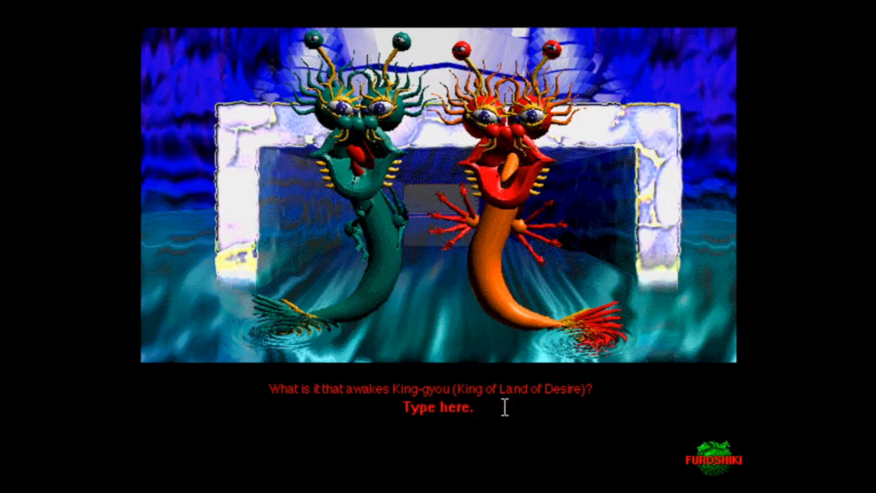
Step: Enter 'go' as the answer to the King-gyou riddle
type("go")
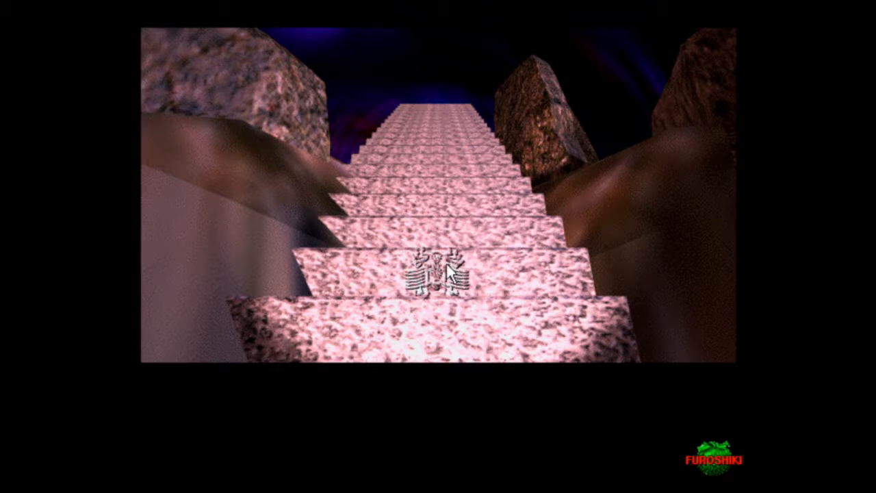
mouse_move(445, 270)
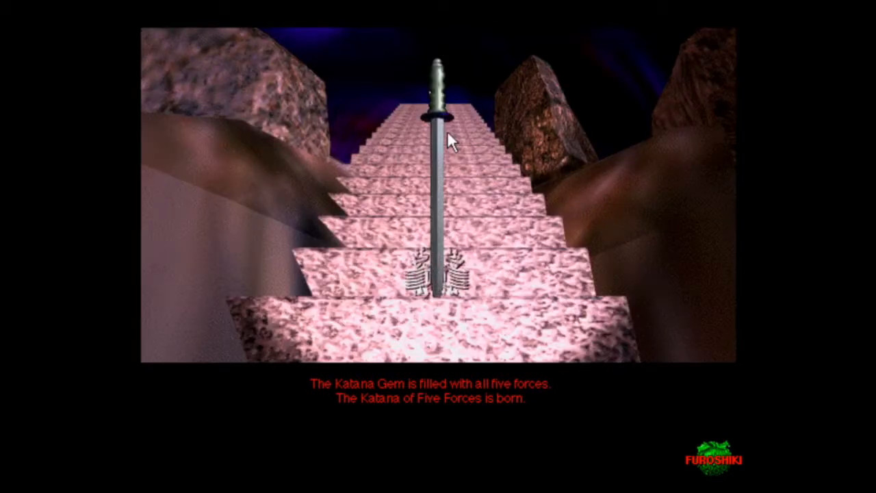
mouse_move(428, 127)
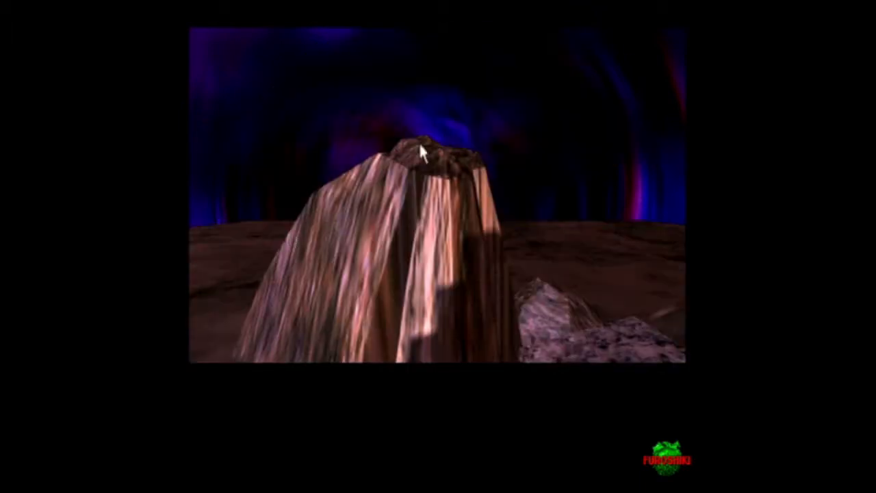
mouse_move(183, 230)
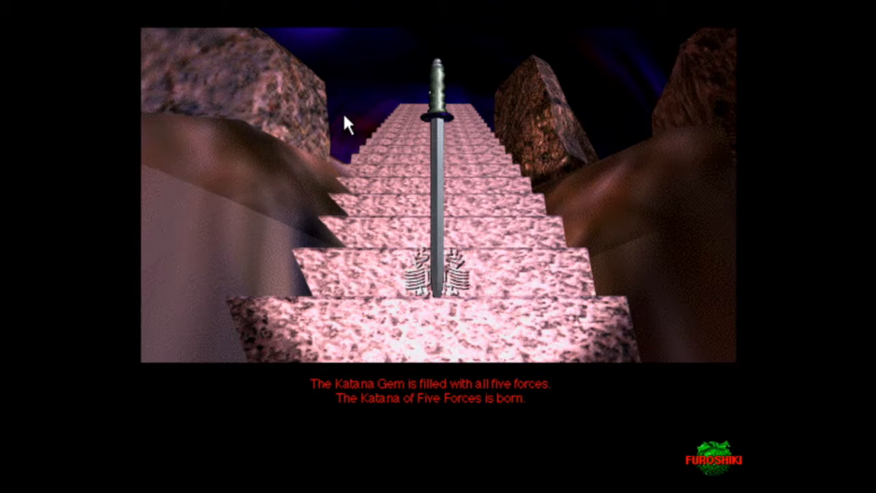
mouse_move(440, 130)
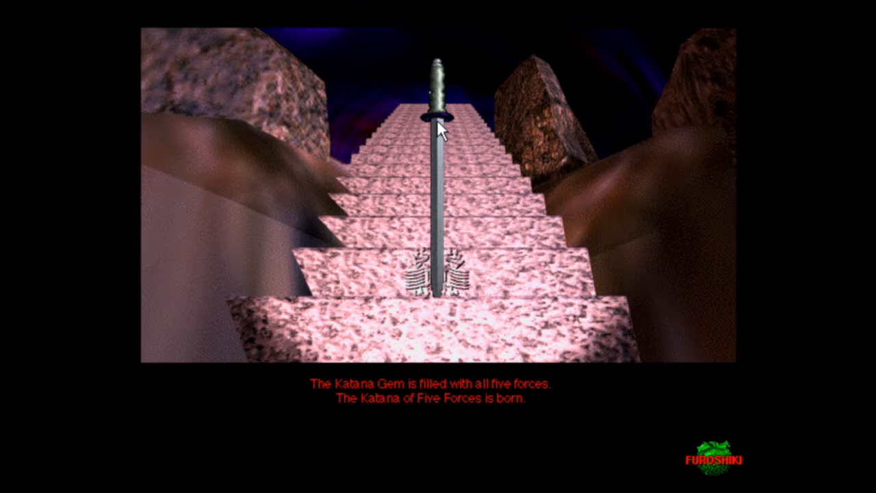
mouse_move(448, 124)
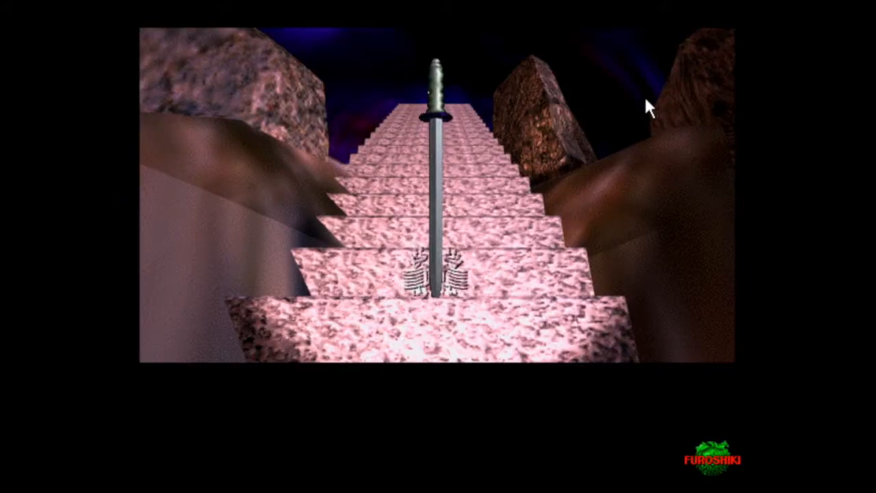
mouse_move(575, 141)
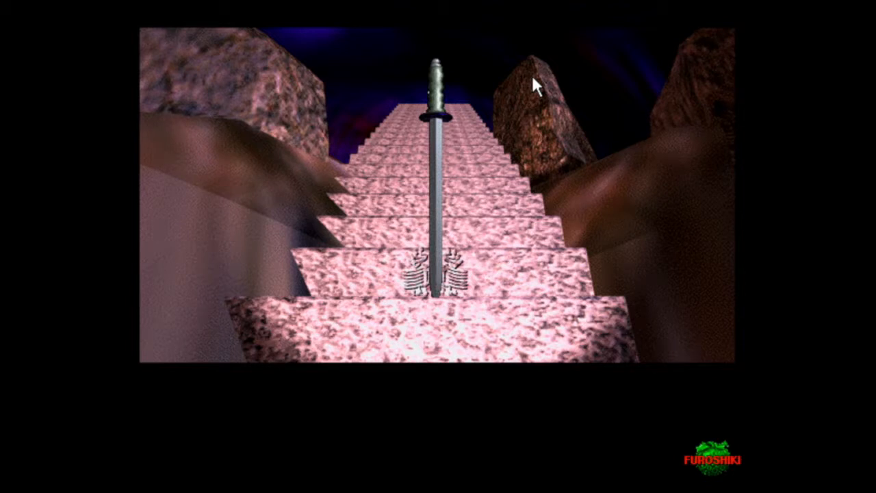
mouse_move(418, 106)
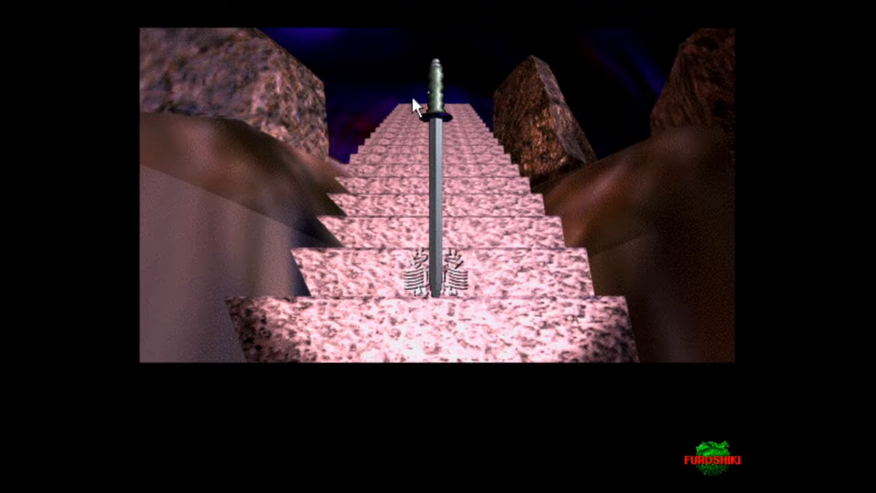
mouse_move(451, 97)
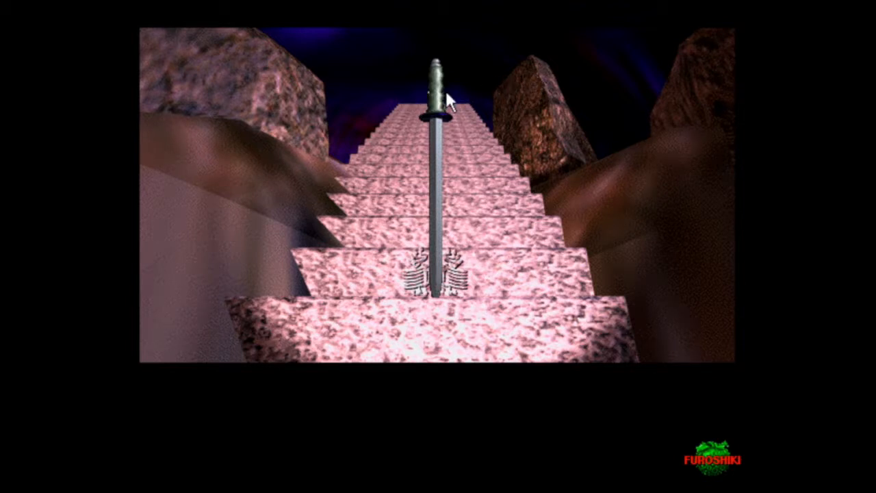
mouse_move(464, 96)
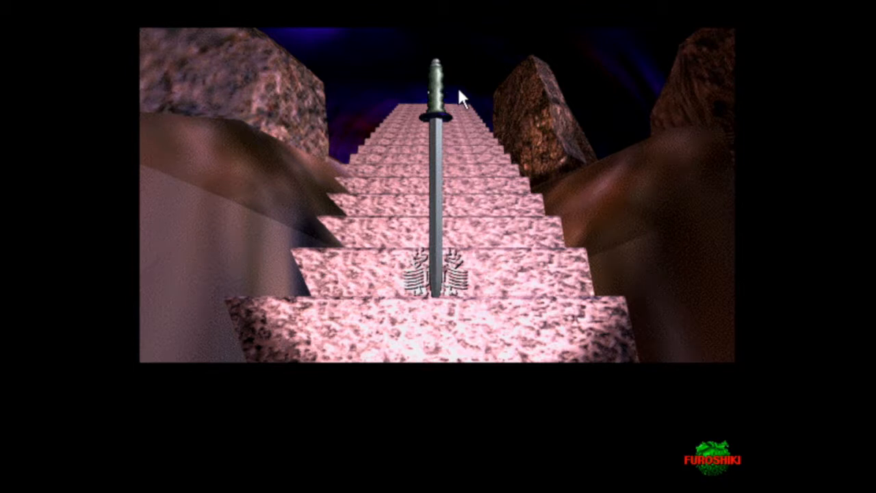
mouse_move(442, 113)
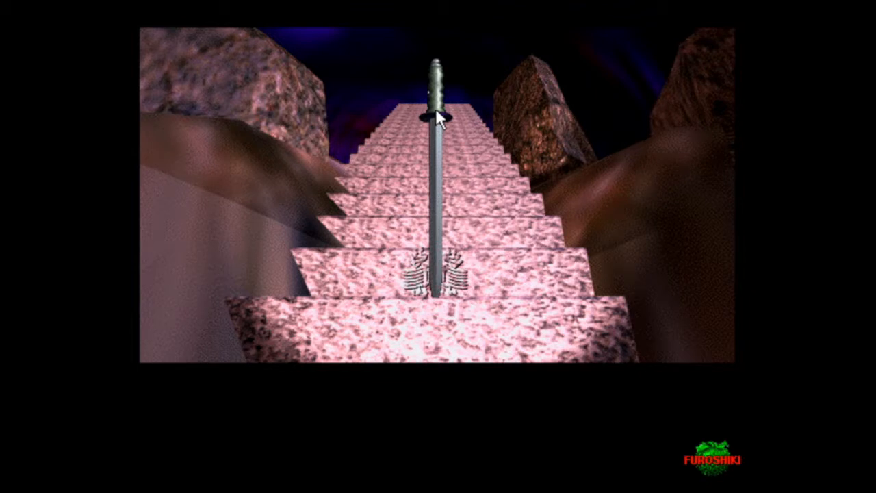
mouse_move(475, 113)
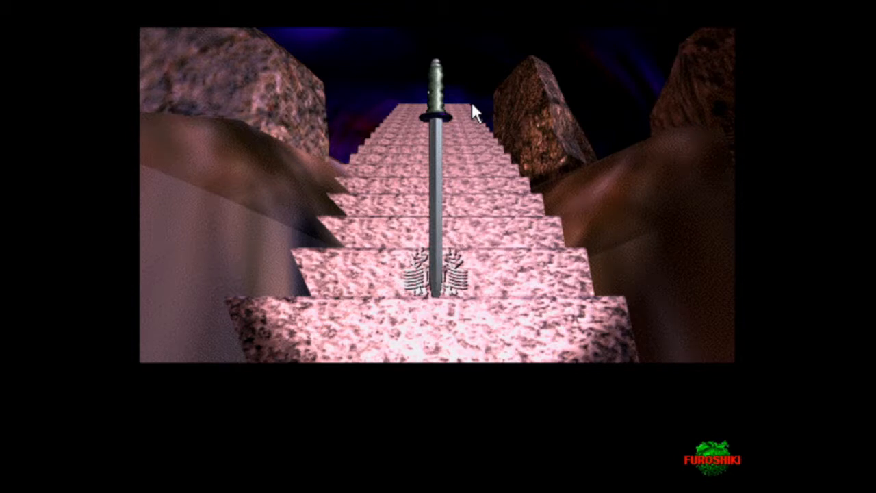
mouse_move(455, 161)
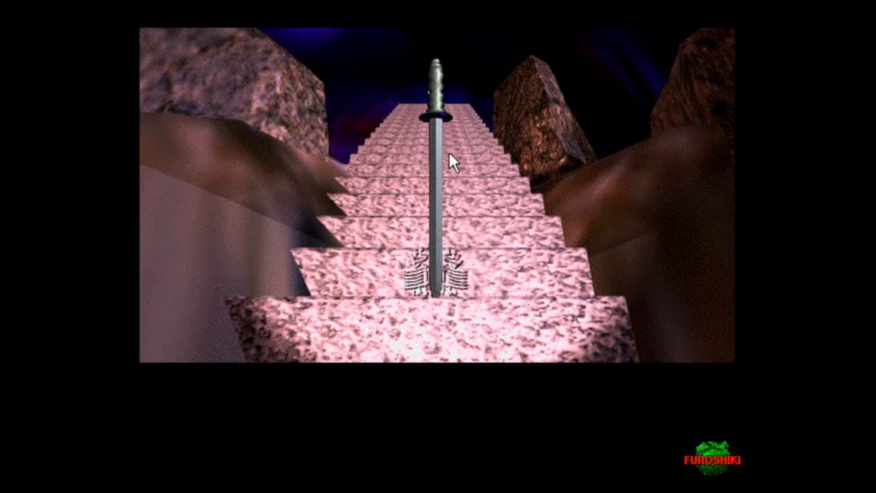
mouse_move(397, 93)
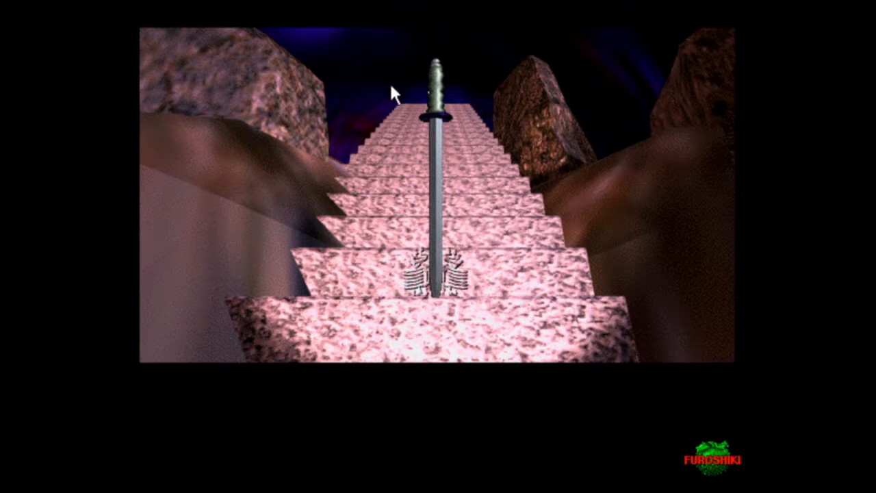
mouse_move(306, 41)
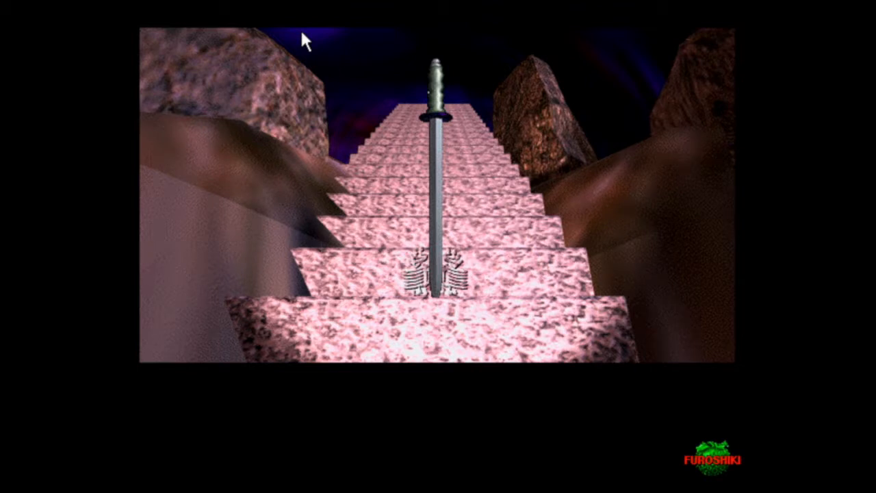
mouse_move(369, 226)
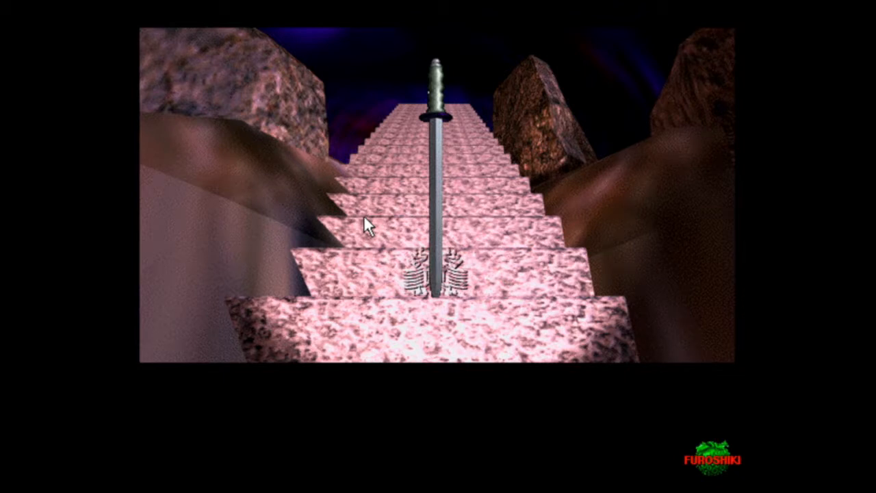
mouse_move(383, 209)
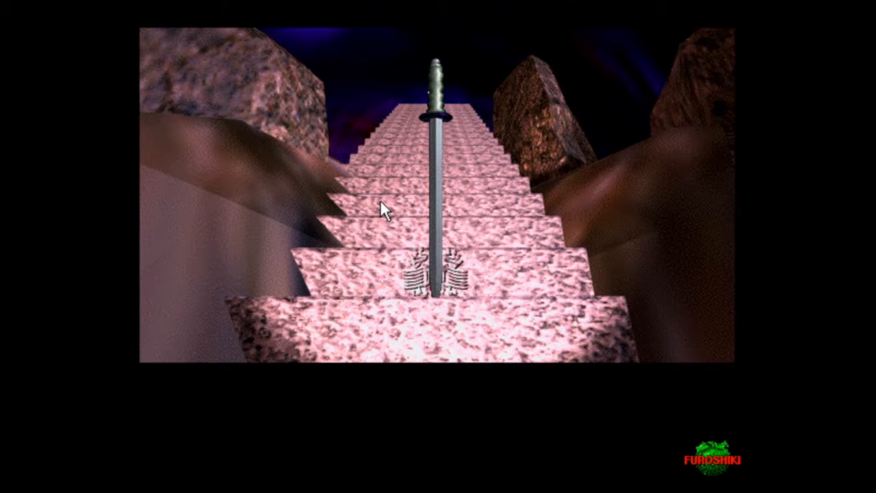
mouse_move(387, 231)
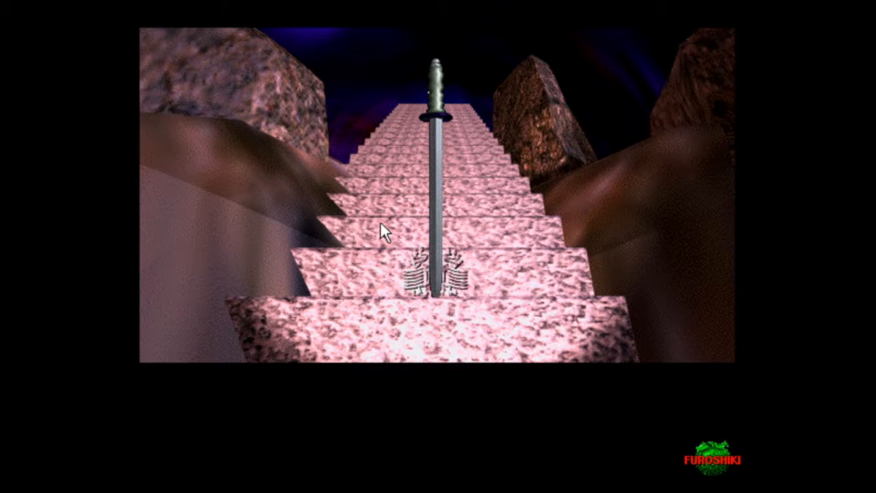
mouse_move(231, 185)
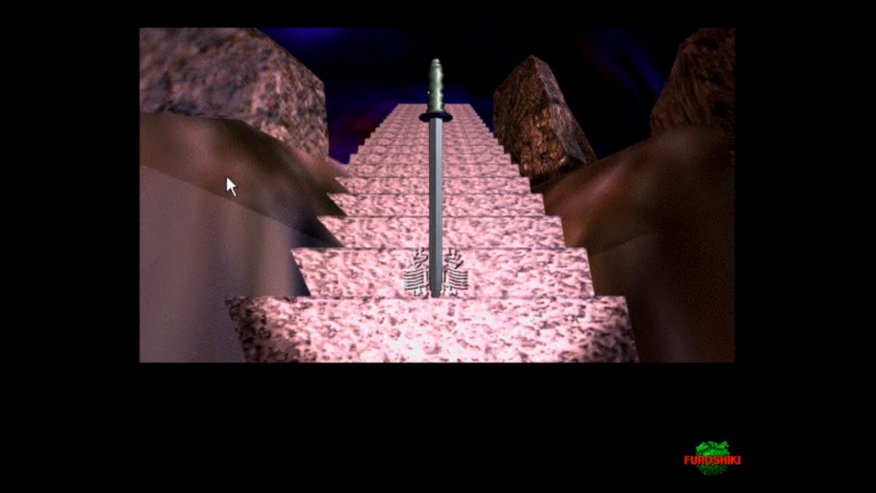
mouse_move(649, 88)
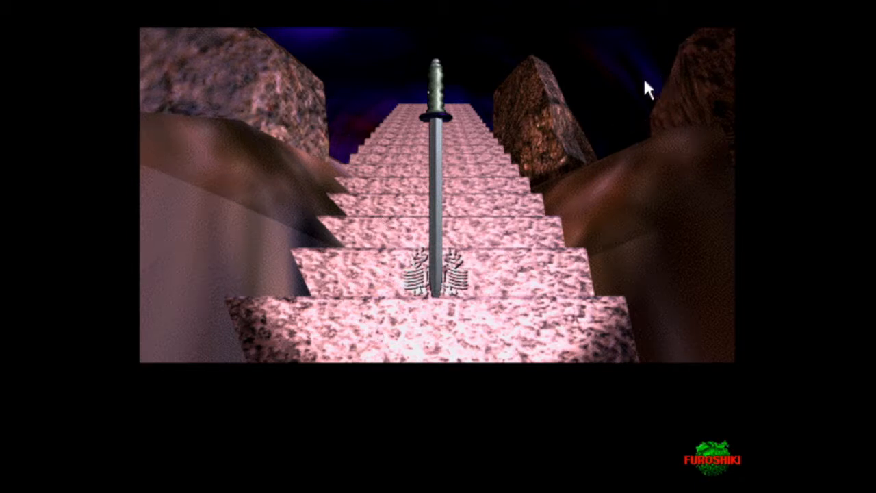
mouse_move(624, 100)
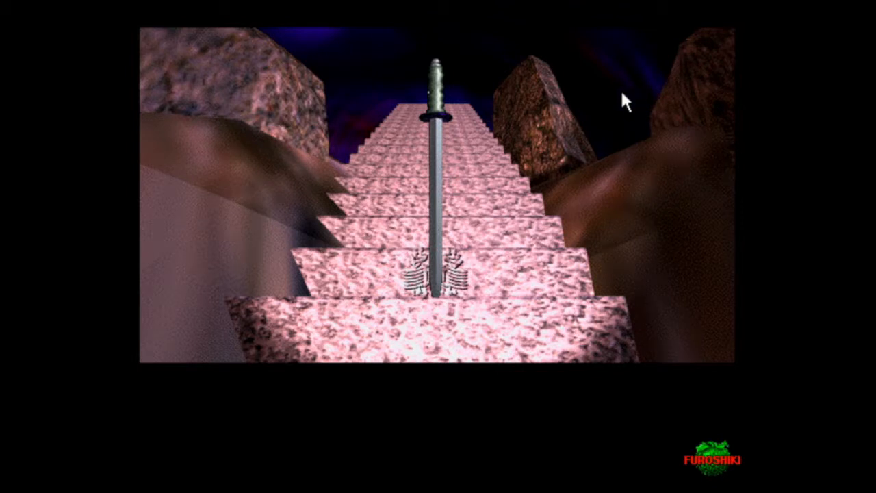
mouse_move(435, 116)
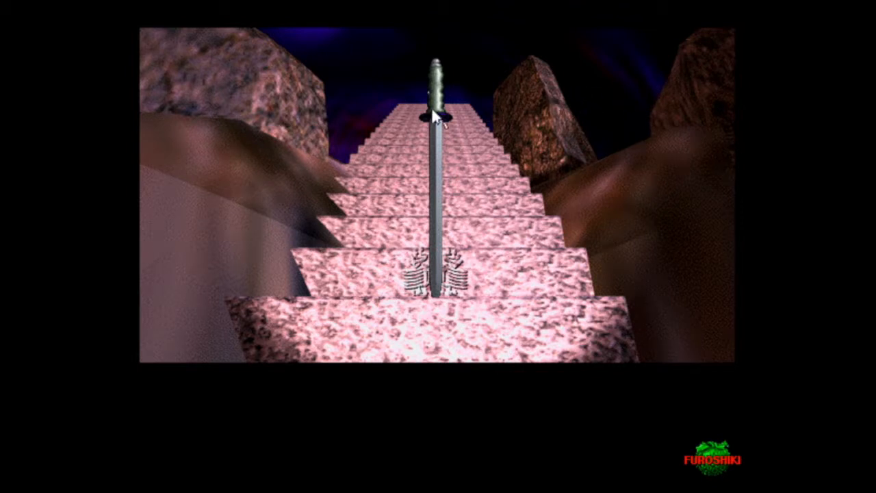
mouse_move(455, 40)
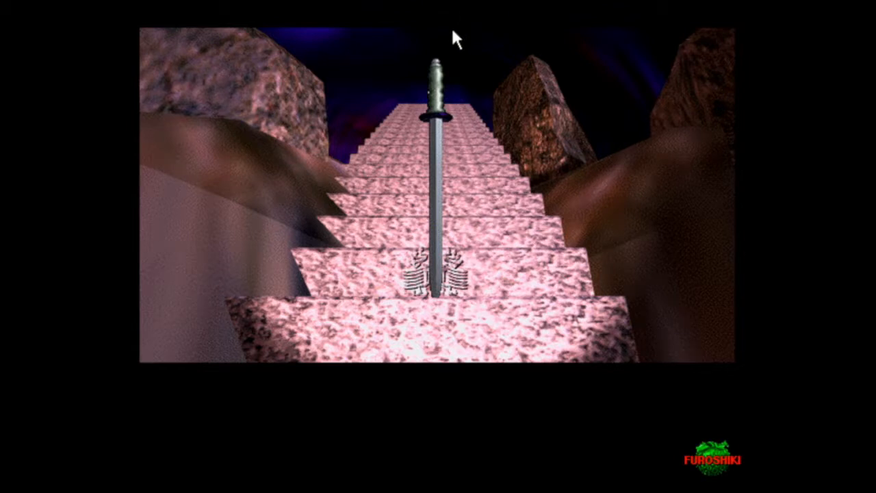
mouse_move(453, 109)
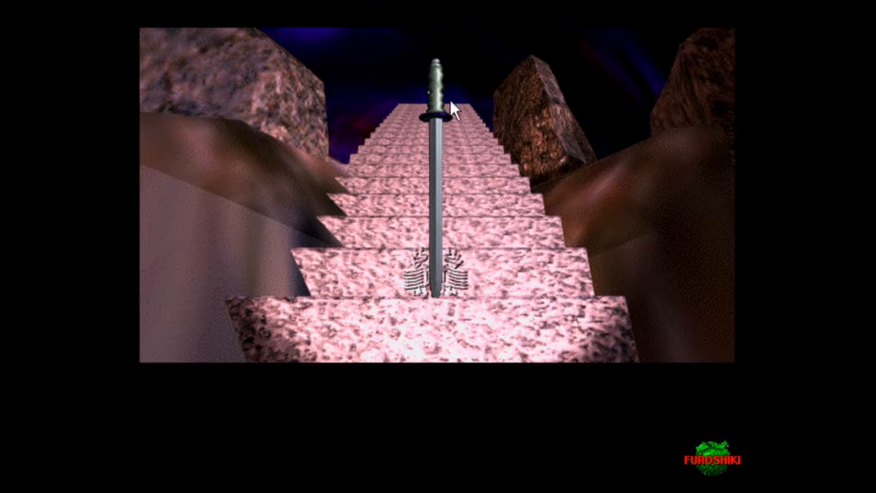
mouse_move(431, 94)
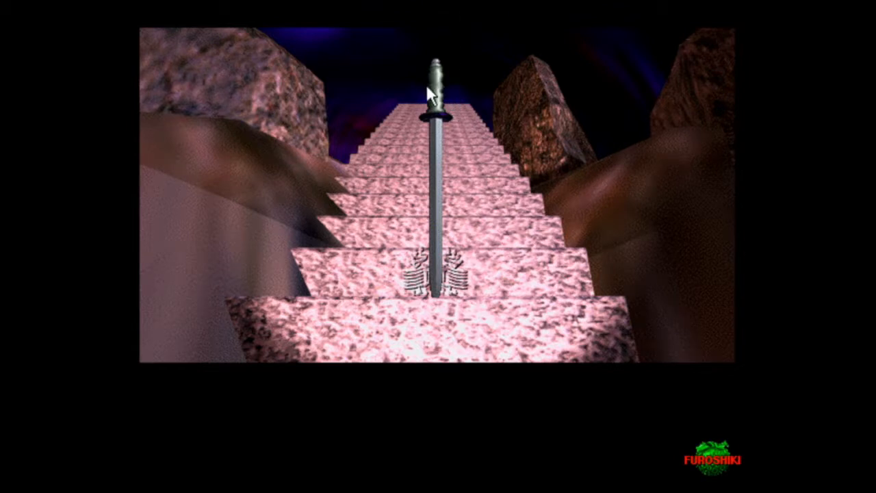
mouse_move(438, 91)
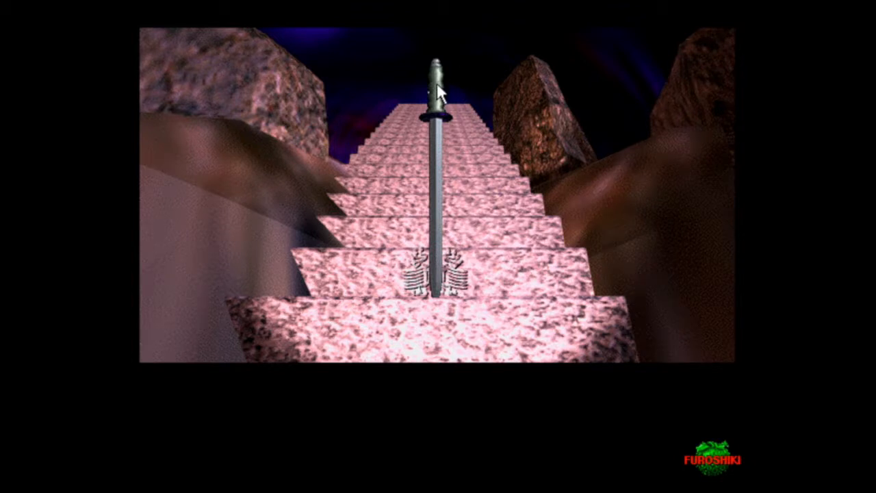
left_click(436, 89)
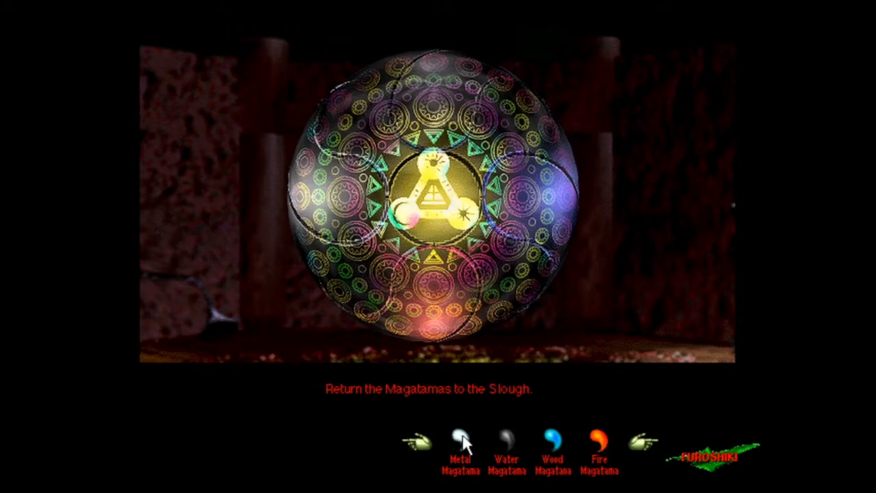
Step: Place the Metal Magatama from the inventory onto the Slough sphere
left_click(461, 443)
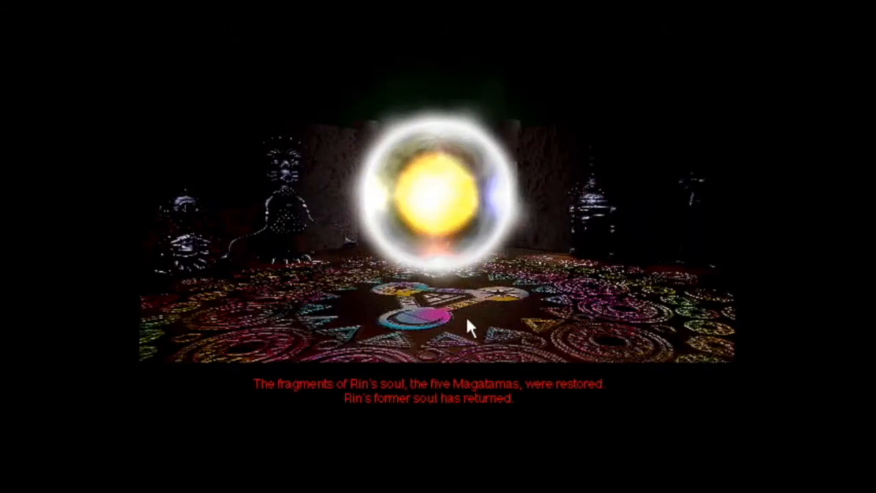
mouse_move(429, 223)
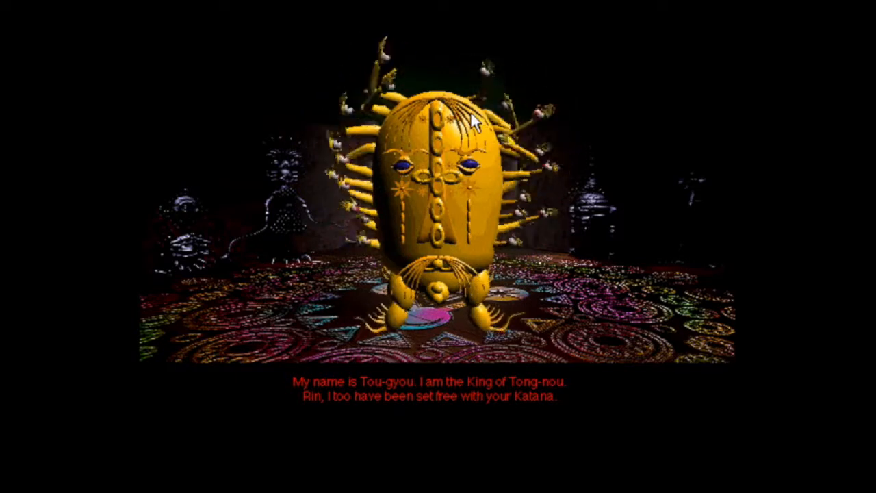
mouse_move(571, 140)
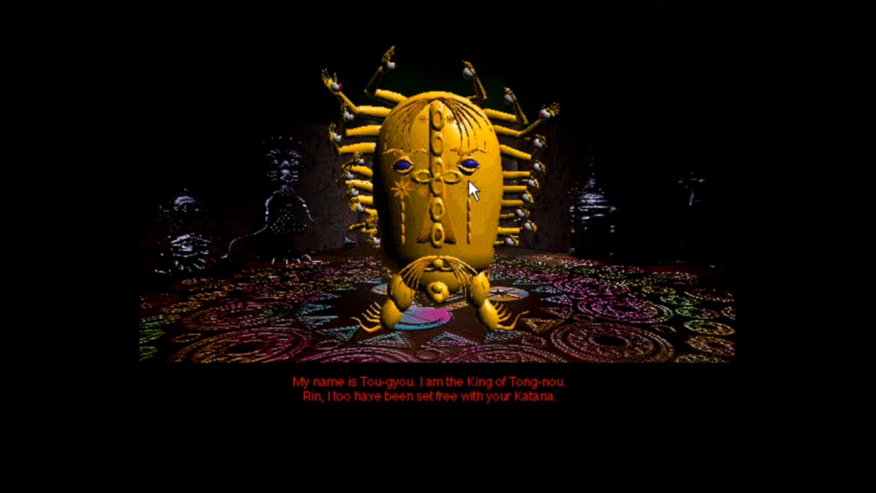
mouse_move(676, 457)
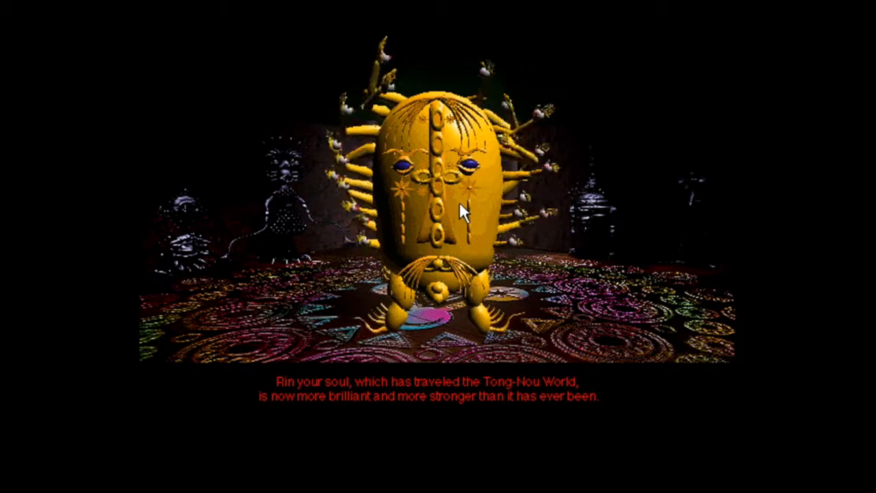
mouse_move(449, 415)
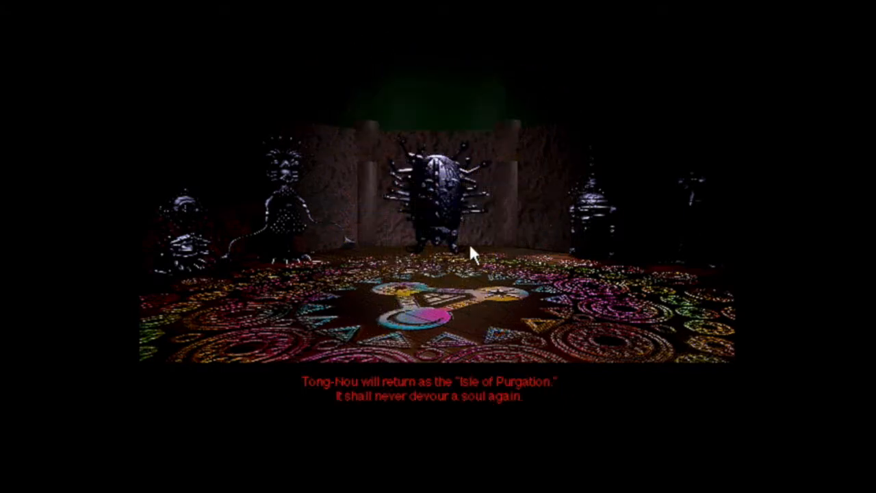
mouse_move(547, 246)
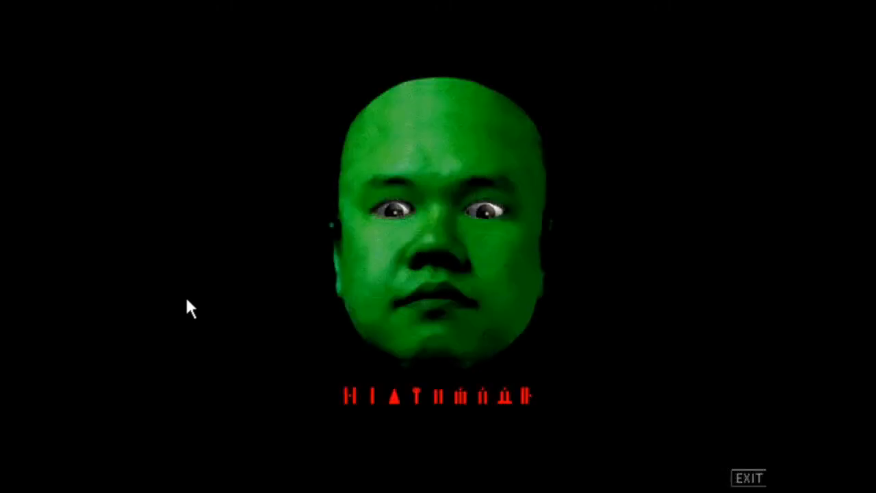
mouse_move(233, 179)
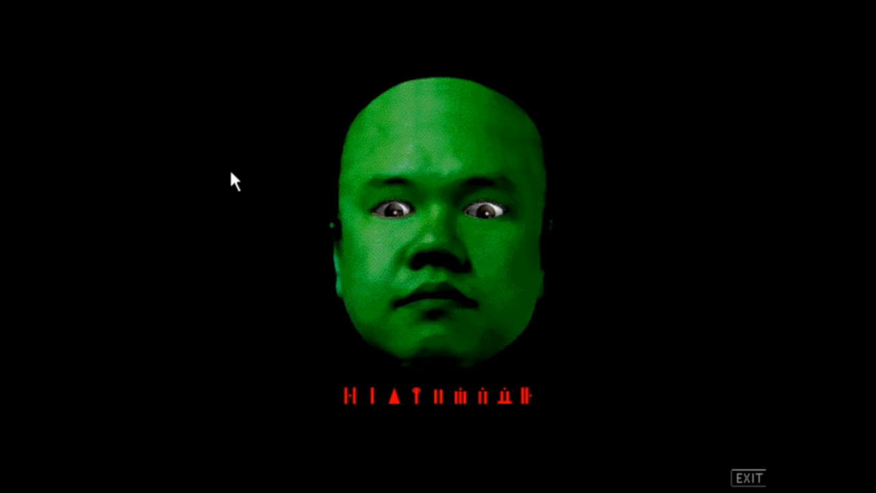
mouse_move(359, 474)
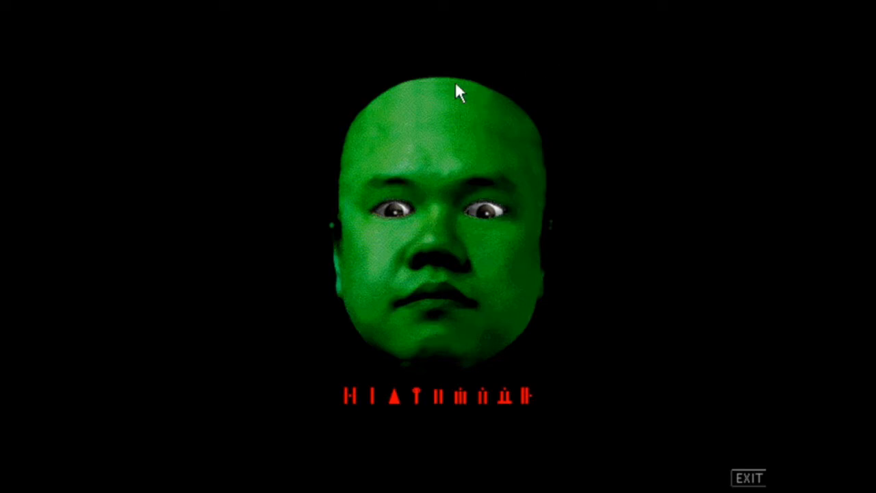
mouse_move(403, 86)
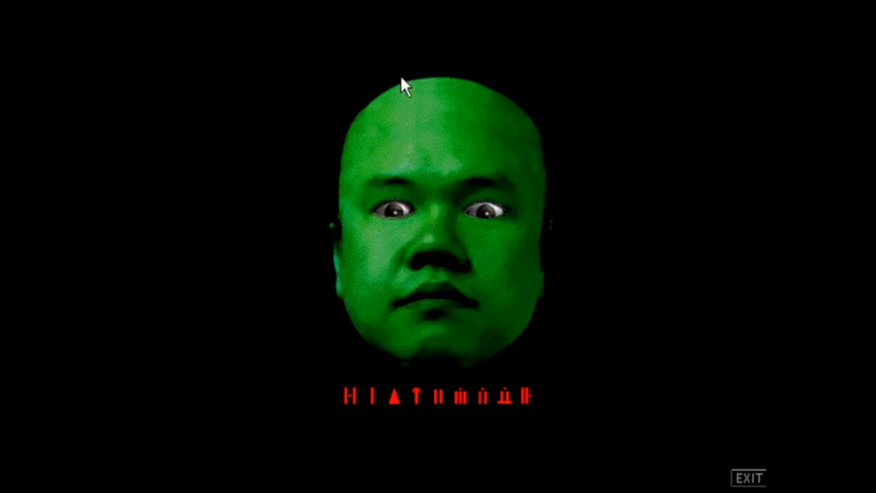
mouse_move(466, 95)
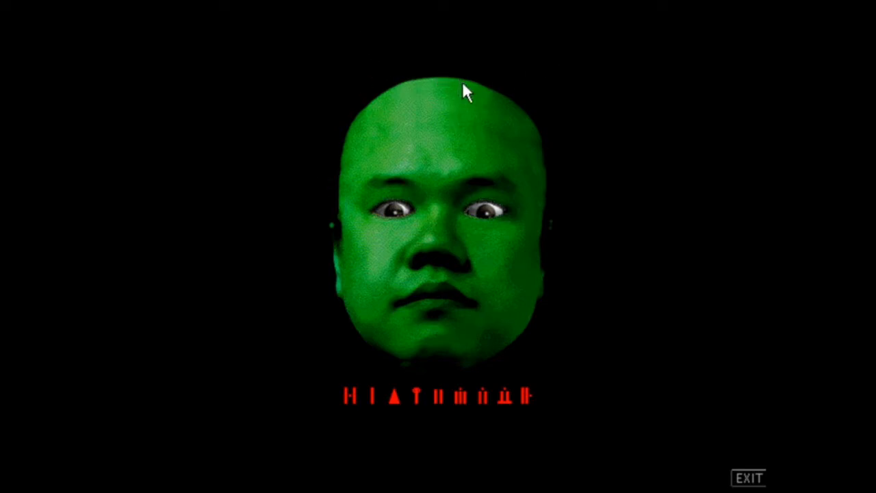
mouse_move(543, 227)
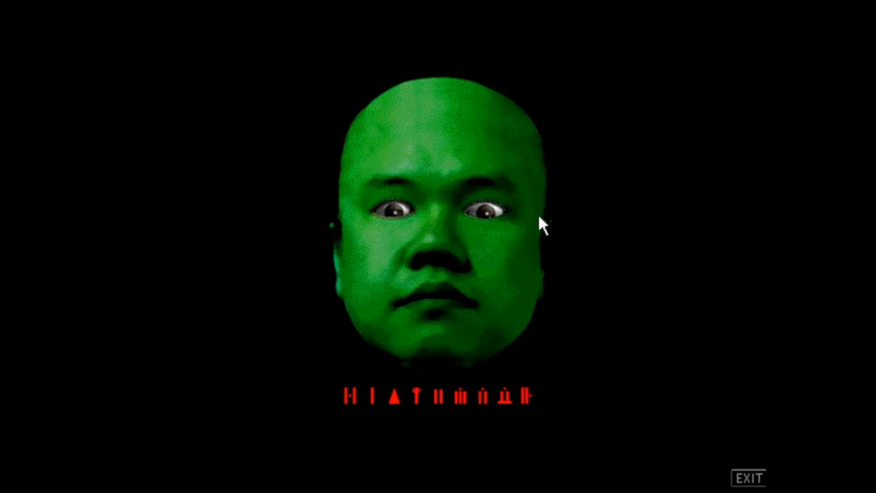
mouse_move(453, 149)
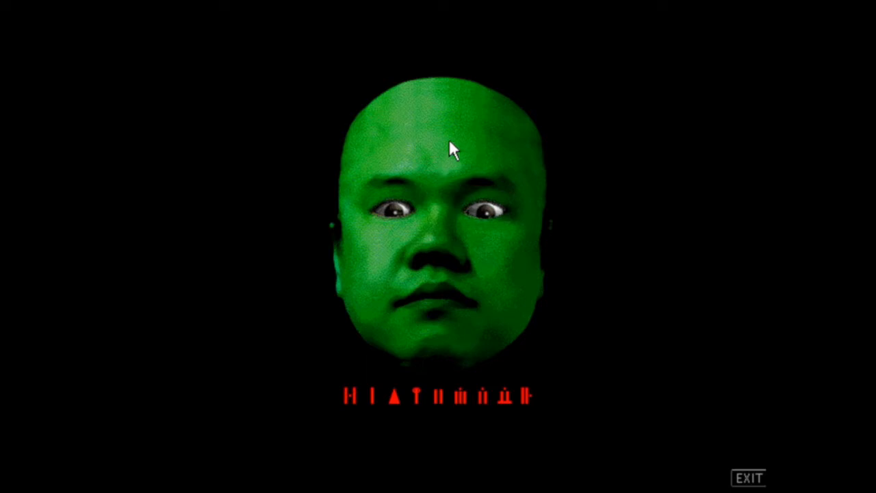
mouse_move(609, 351)
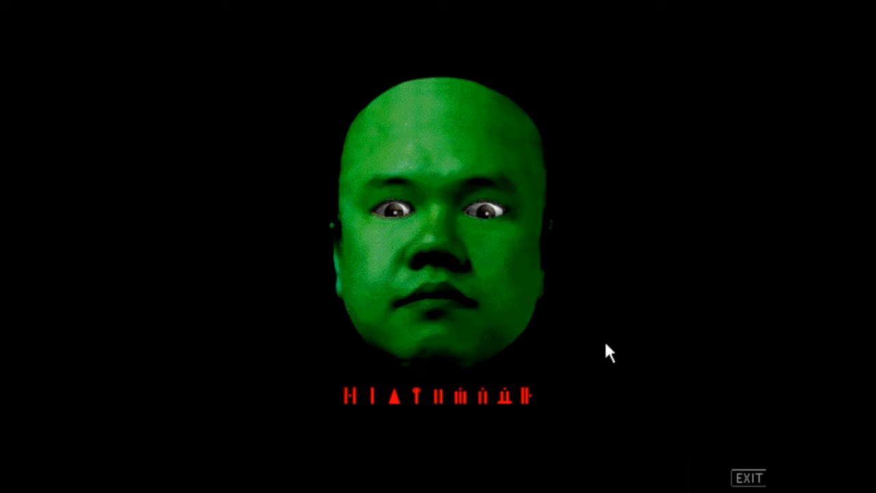
mouse_move(354, 248)
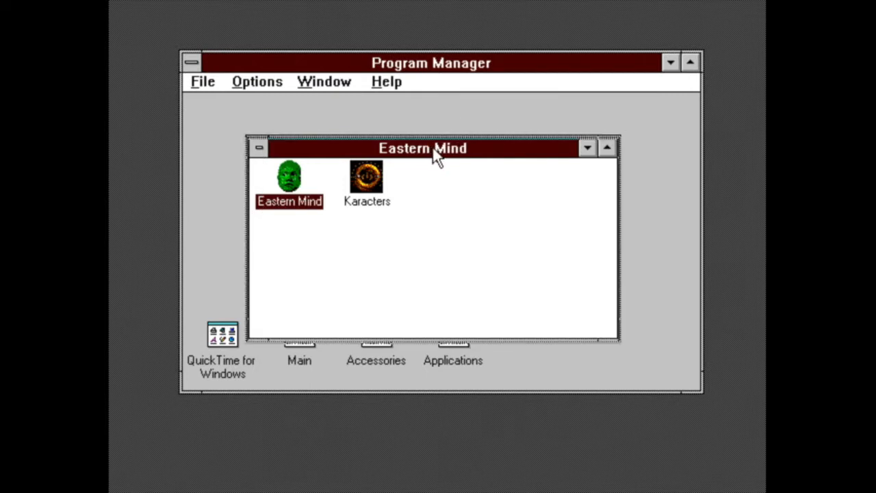
Step: Drag the Eastern Mind group window up, then back down near its original spot
left_click_drag(431, 149, 431, 140)
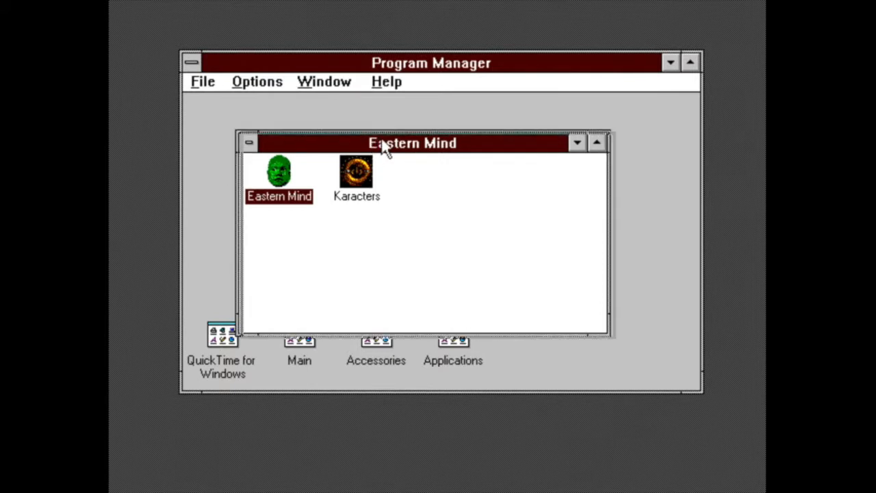
left_click_drag(410, 143, 445, 130)
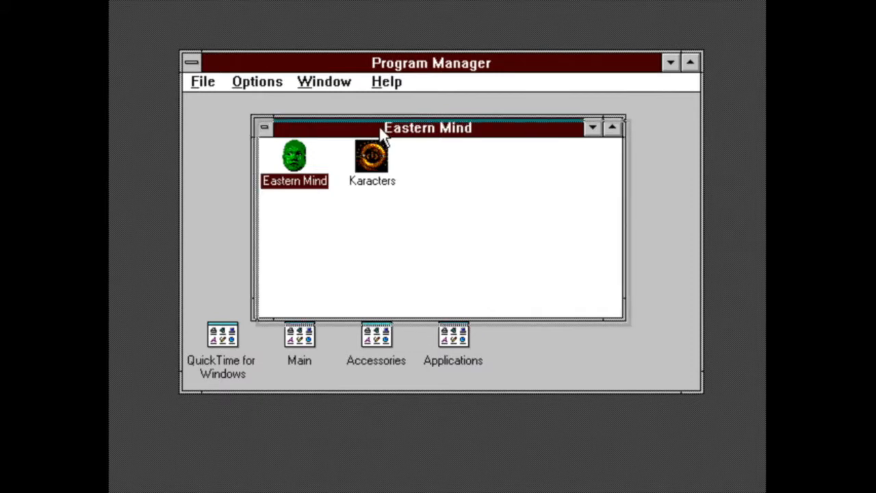
left_click_drag(428, 128, 430, 149)
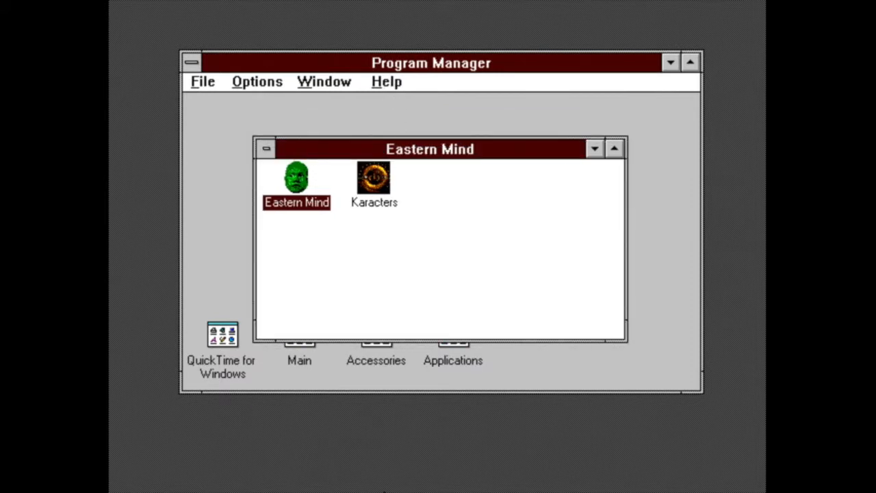
mouse_move(715, 11)
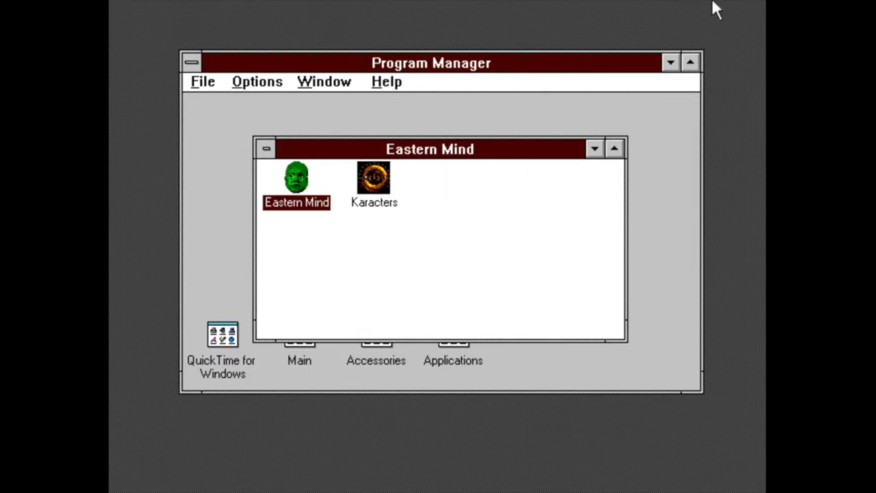